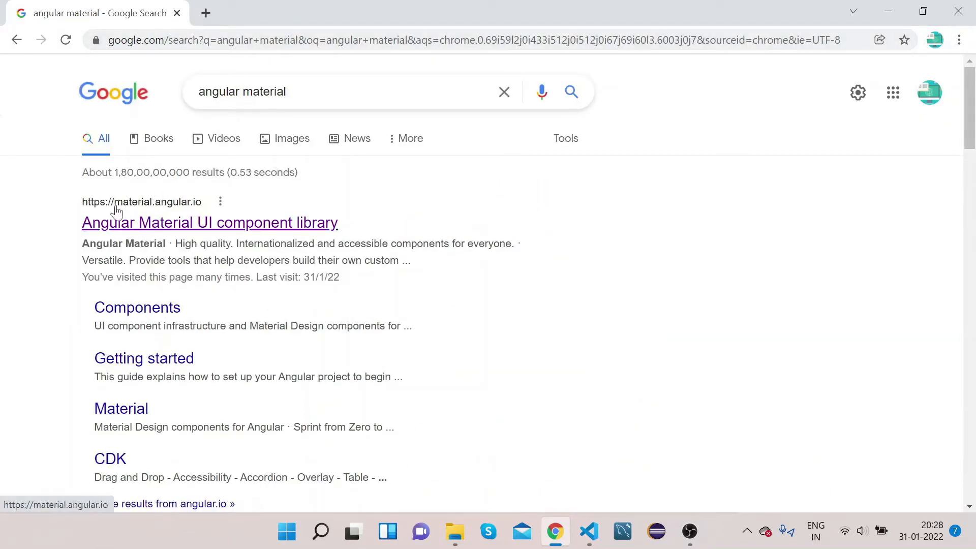
mouse_move(161, 212)
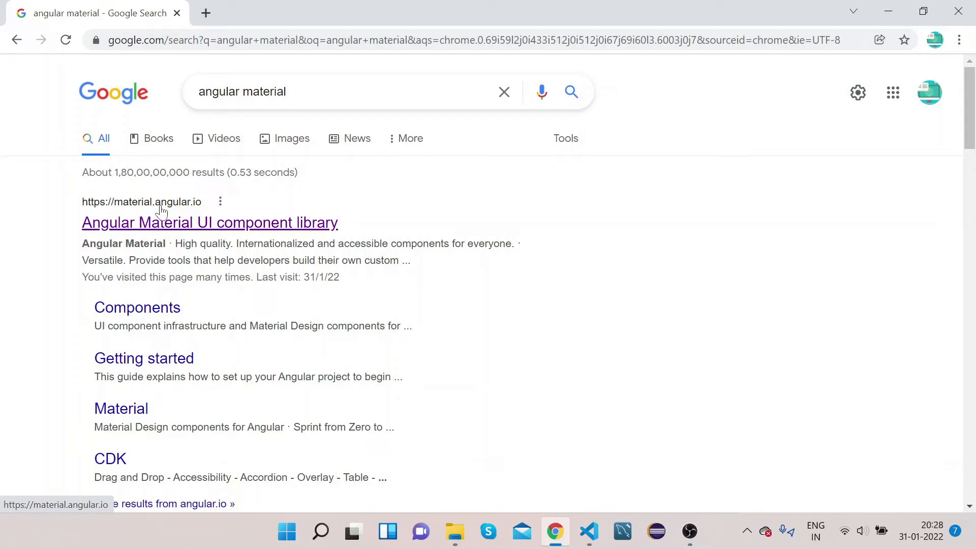
Step: Open material.angular.io from the search results and browse its Components list toward Menu
click(209, 222)
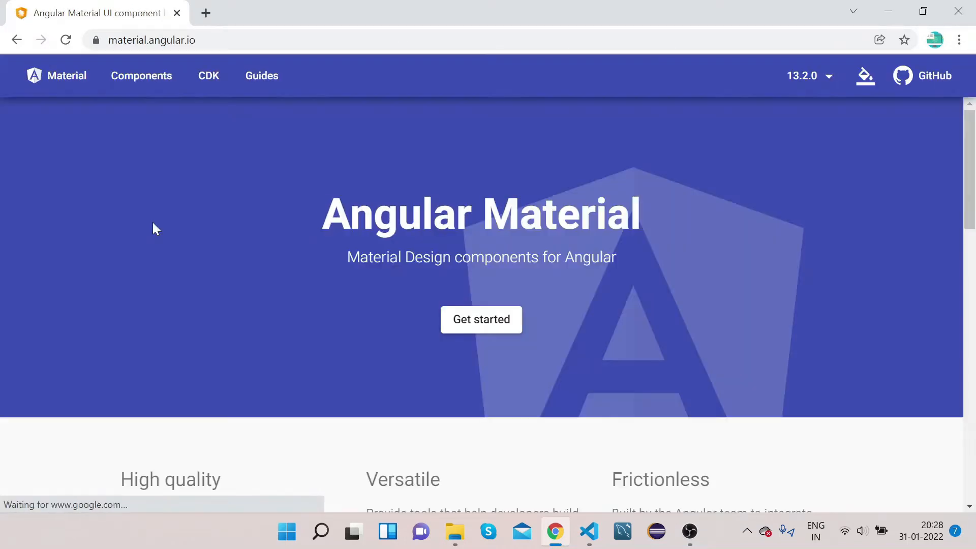
mouse_move(108, 155)
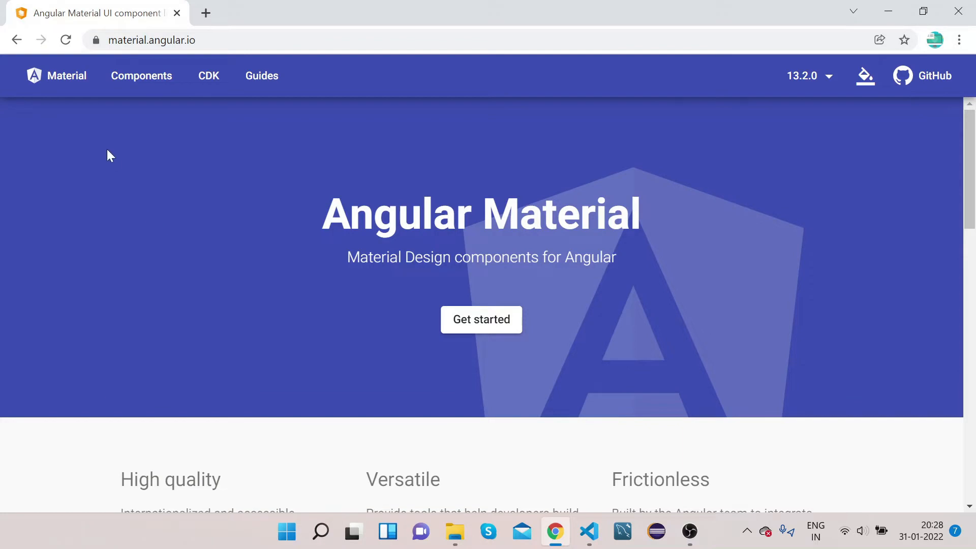
mouse_move(141, 75)
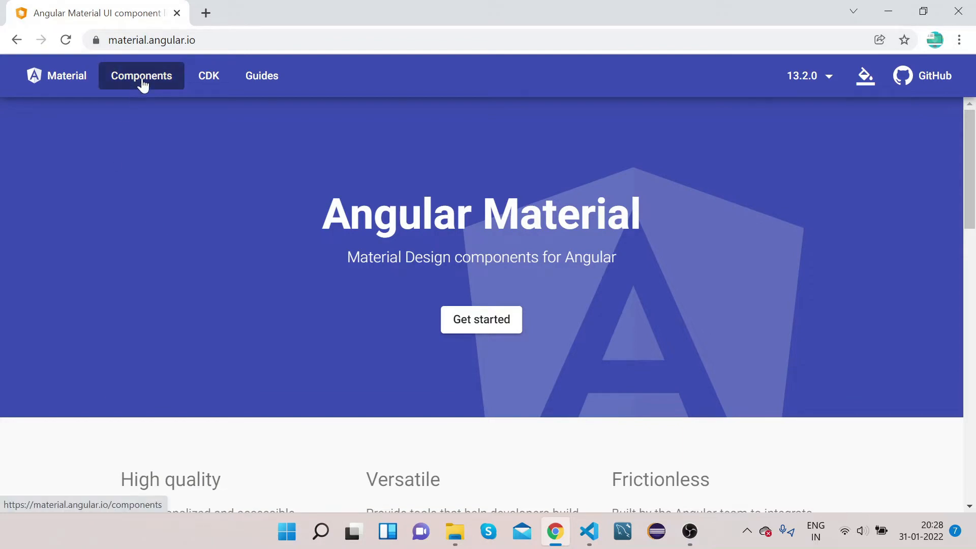
click(142, 76)
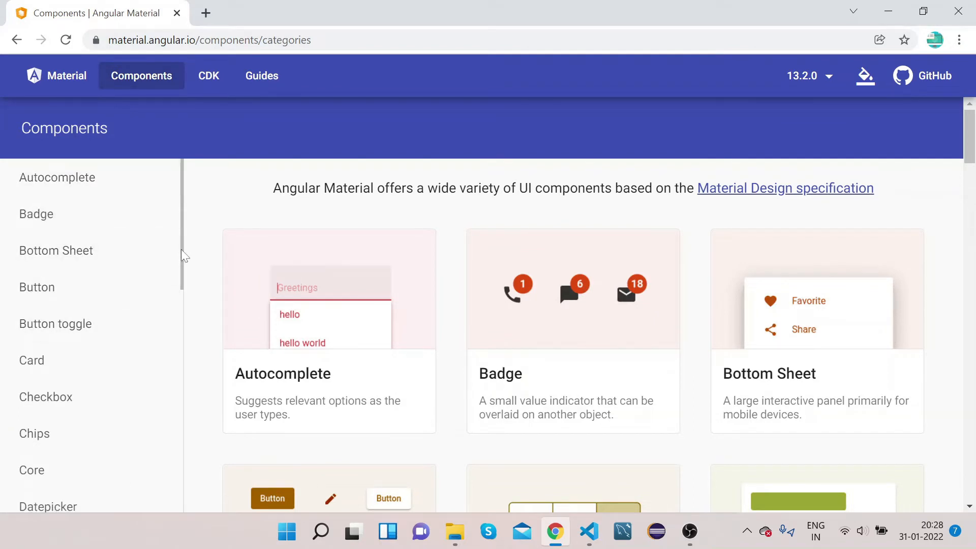
scroll(down, 3)
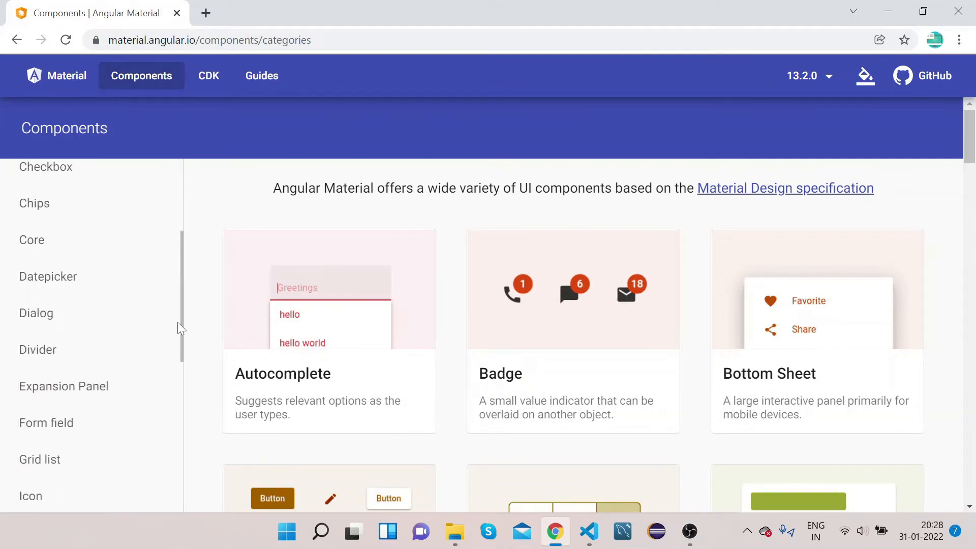
scroll(down, 3)
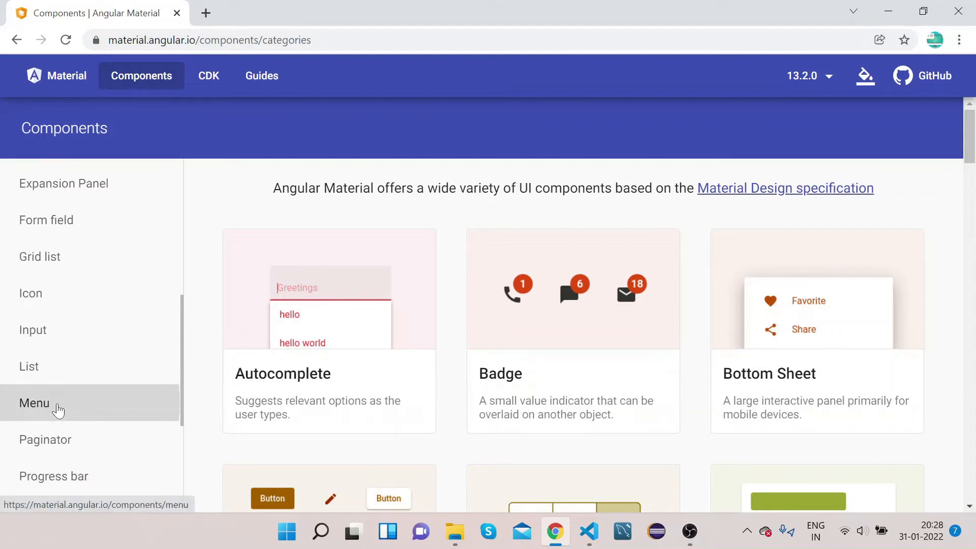
Step: Open the Menu component overview and try the Basic menu demo with Item 1 and Item 2
click(34, 403)
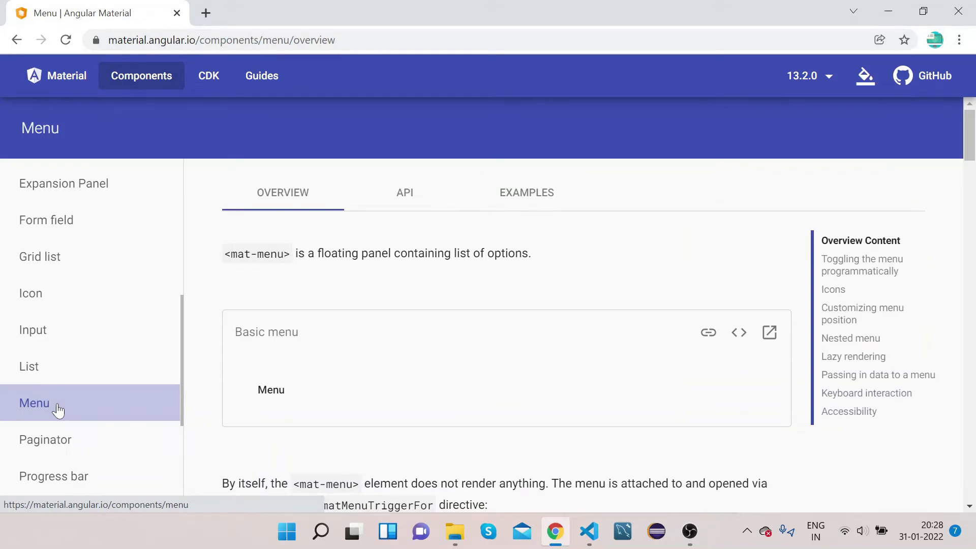
mouse_move(214, 312)
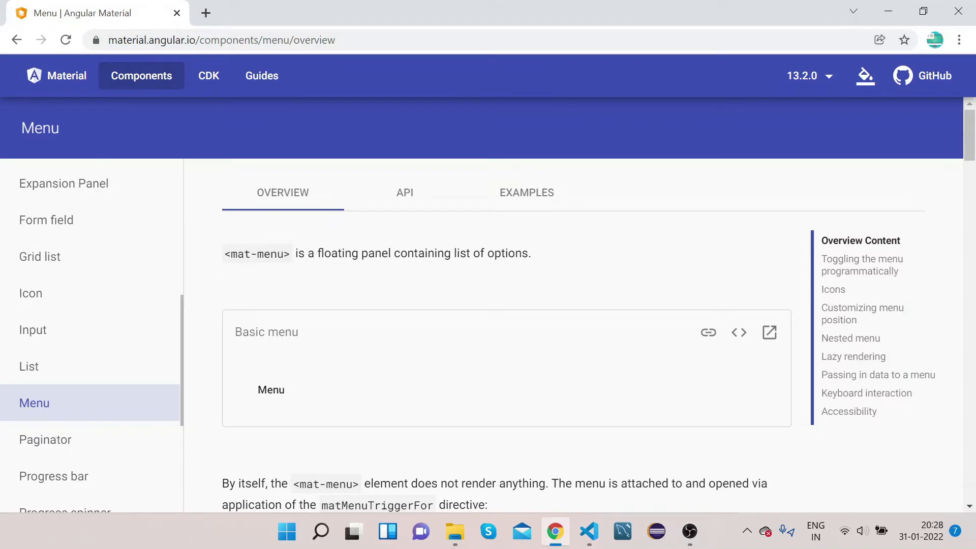
mouse_move(485, 268)
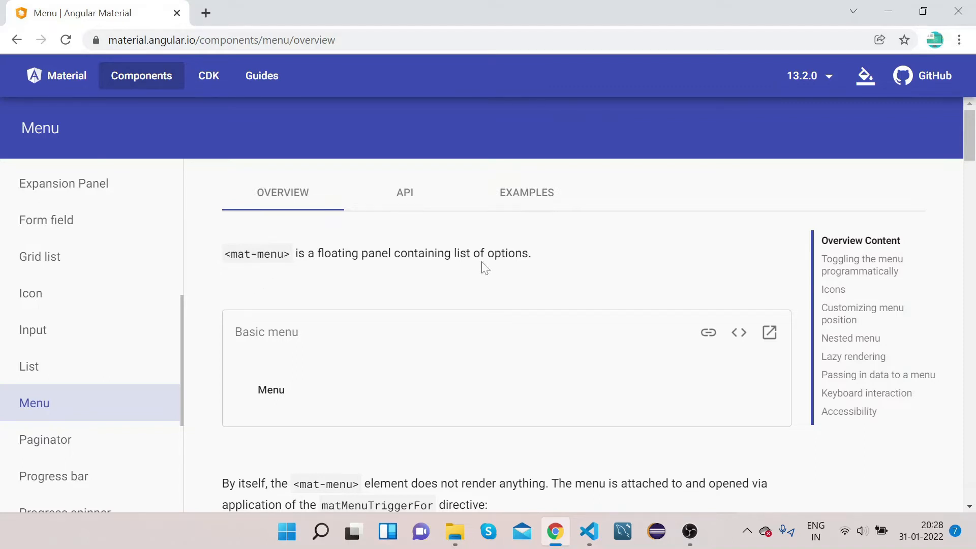
mouse_move(320, 372)
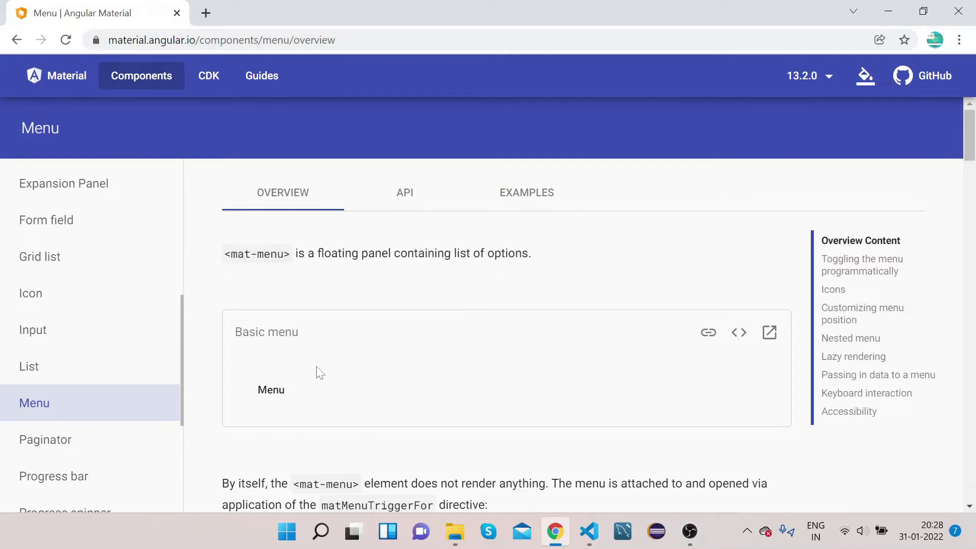
click(270, 390)
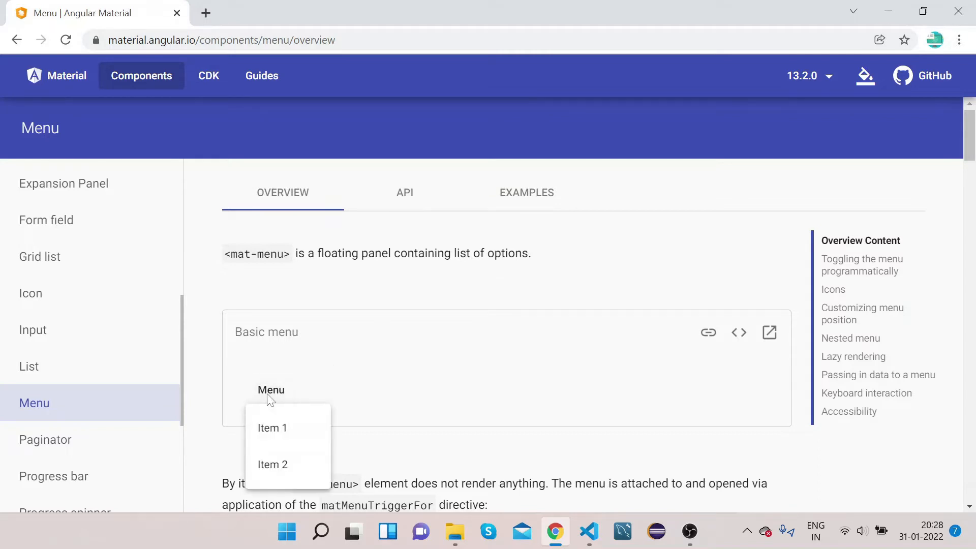
mouse_move(281, 467)
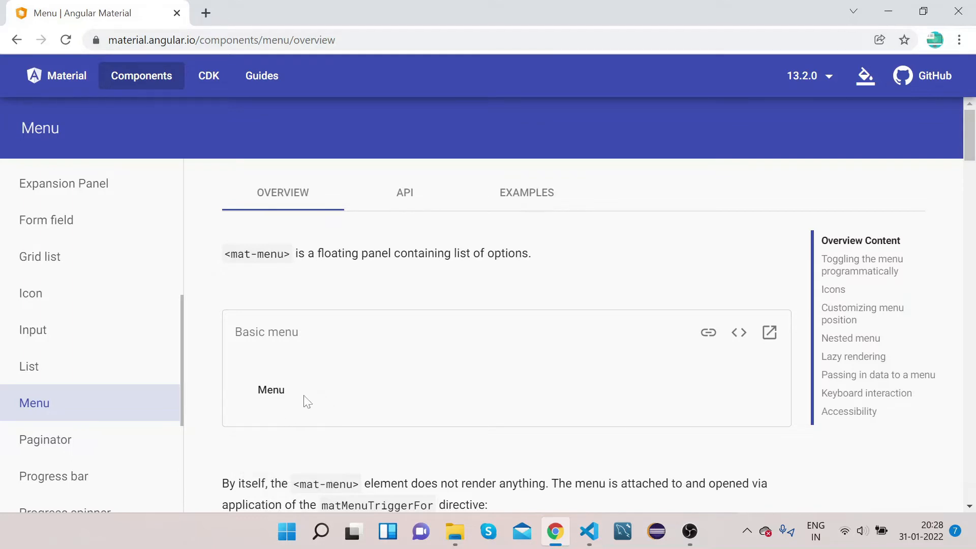
mouse_move(271, 390)
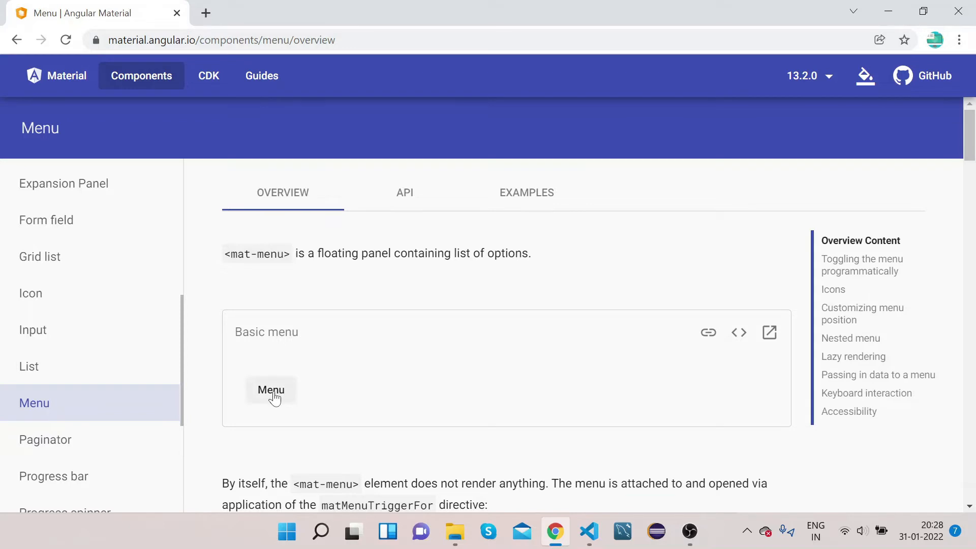
mouse_move(428, 350)
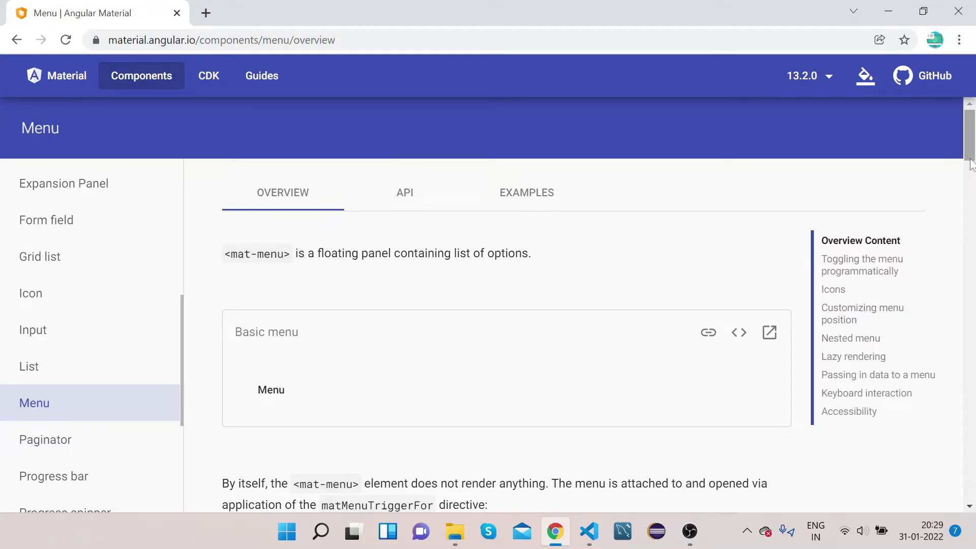
mouse_move(577, 214)
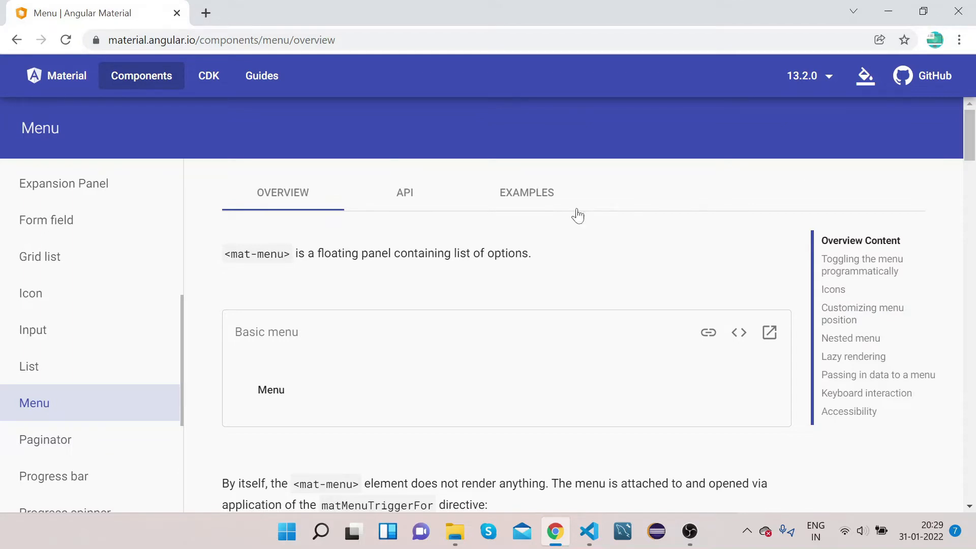
mouse_move(404, 193)
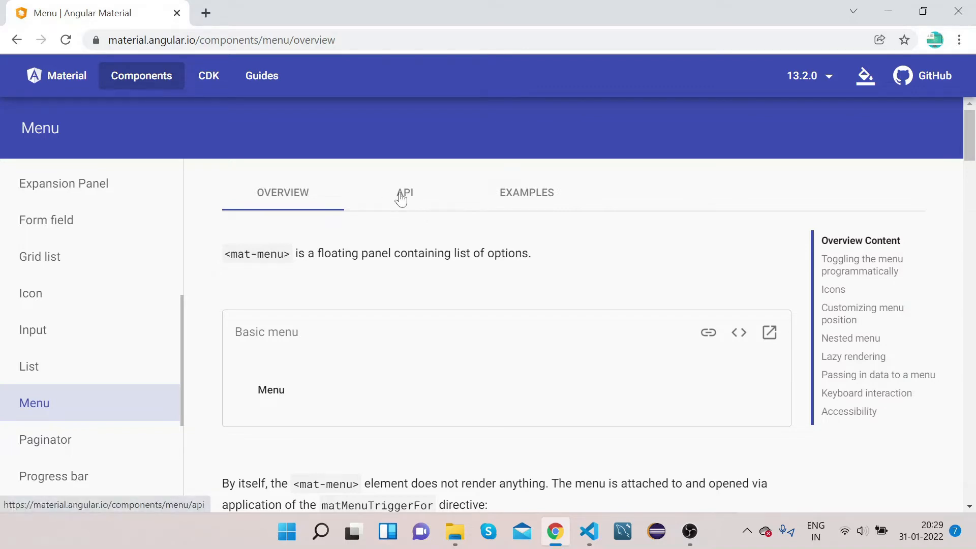
click(404, 192)
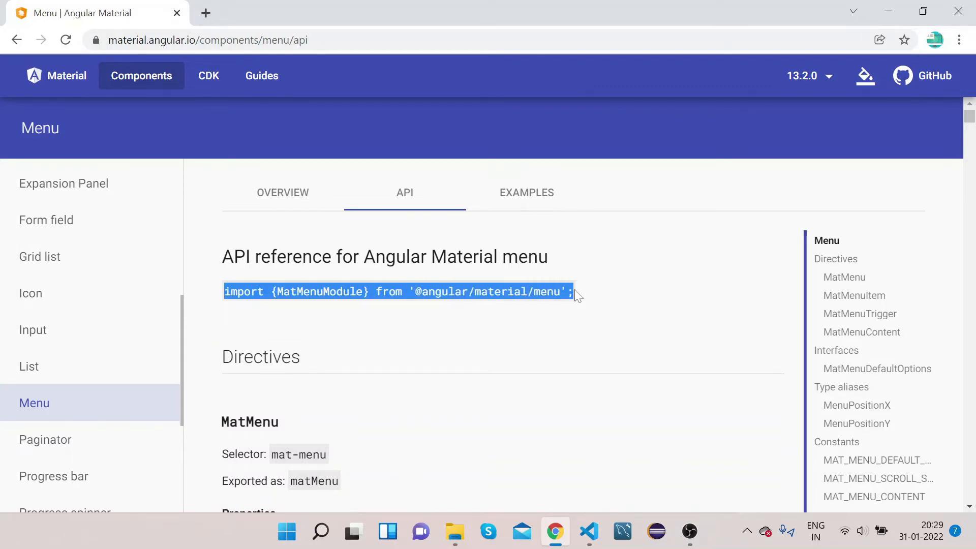
mouse_move(588, 532)
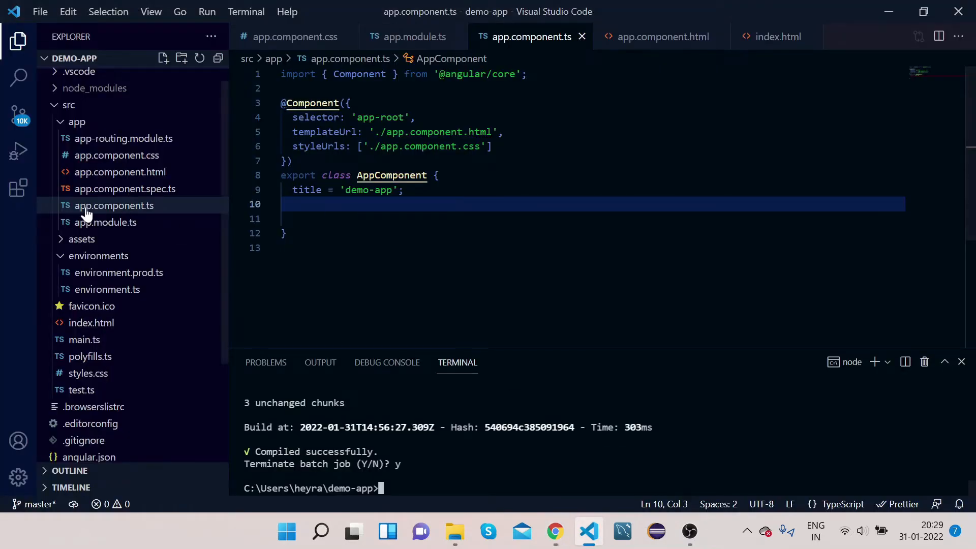
click(105, 222)
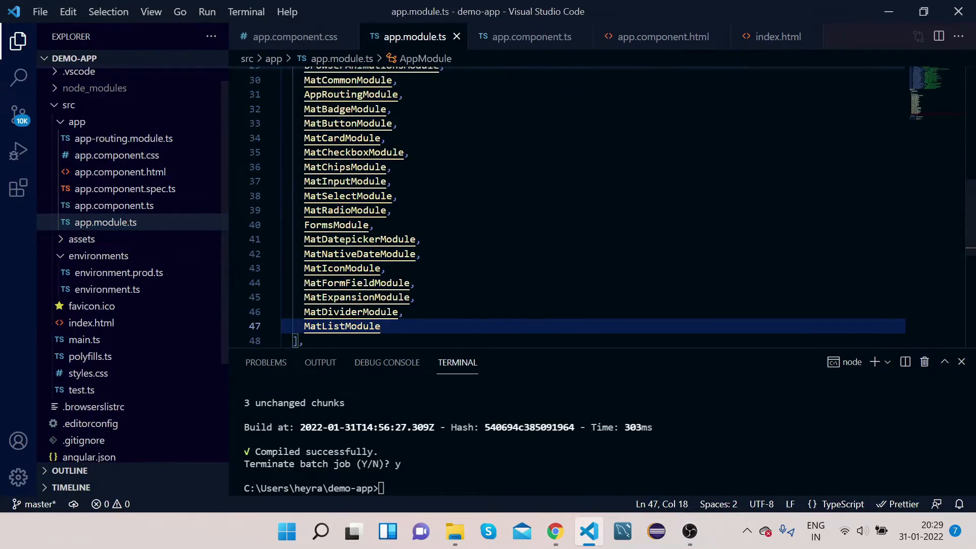
scroll(up, 3)
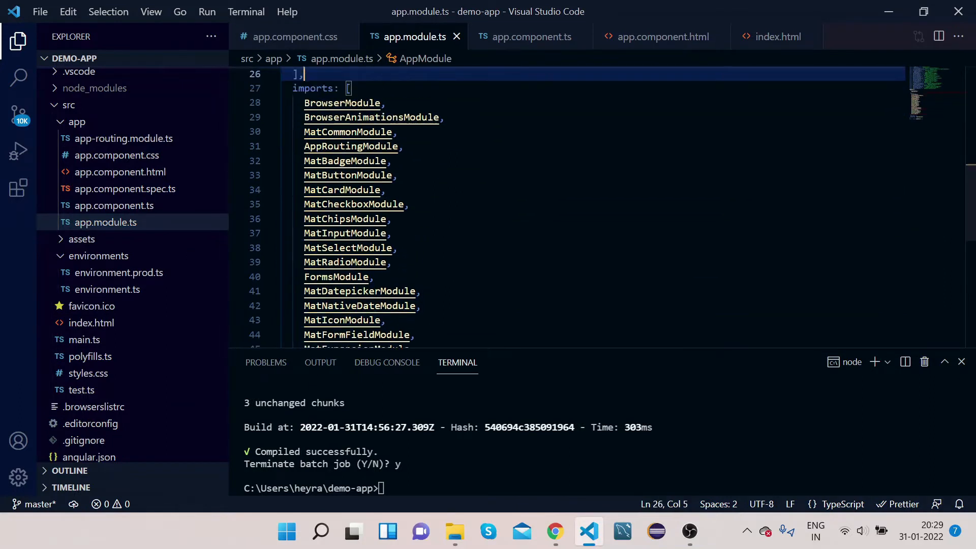
scroll(up, 3)
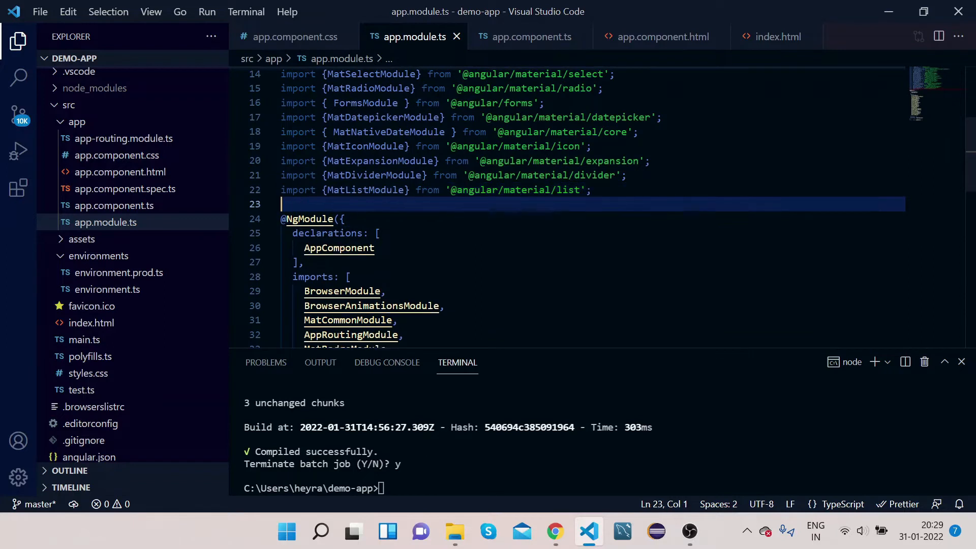
text(import {MatMenuModule} from '@angular/material/menu';)
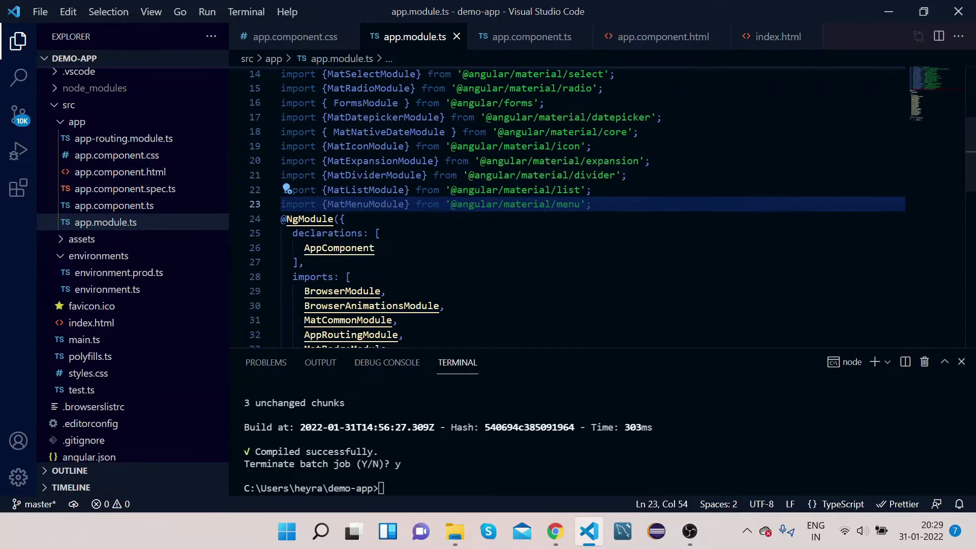
double_click(364, 204)
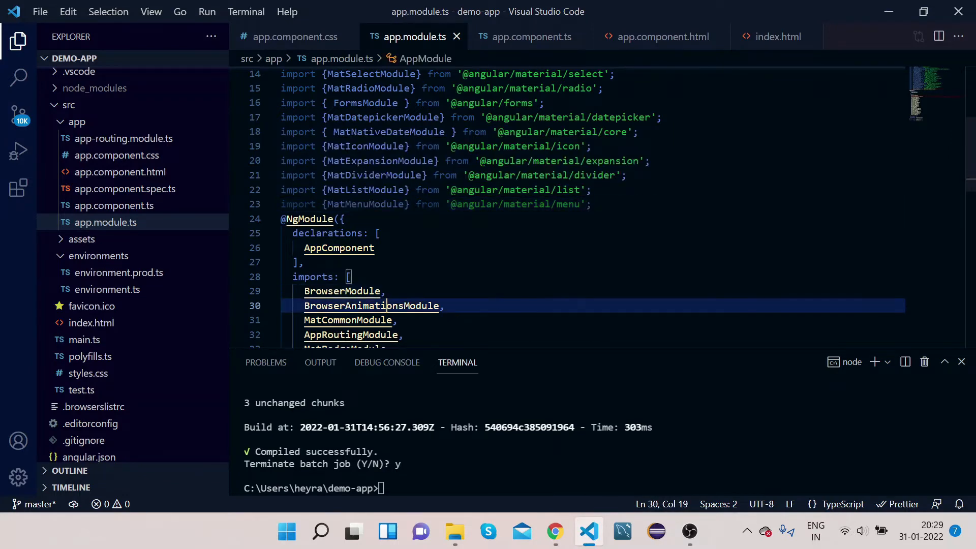
scroll(down, 3)
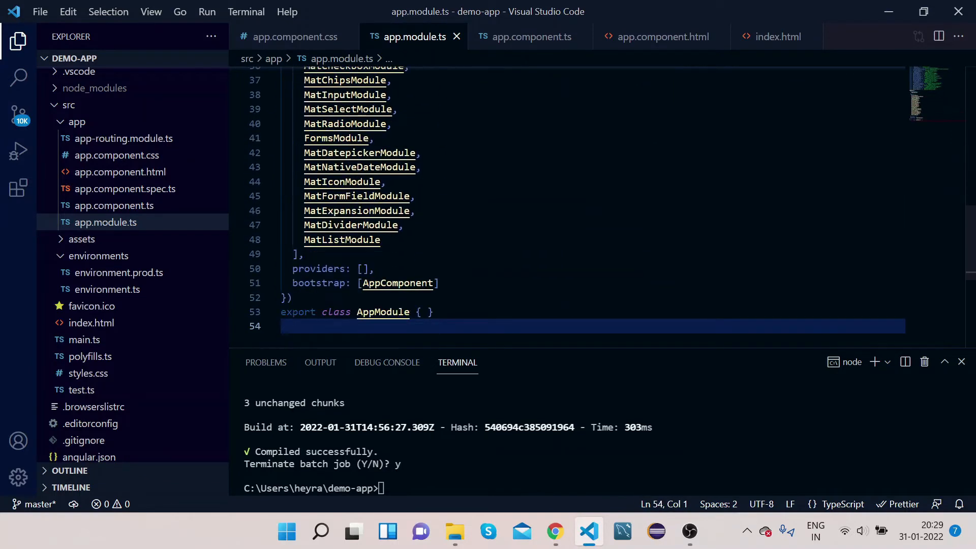
click(342, 239)
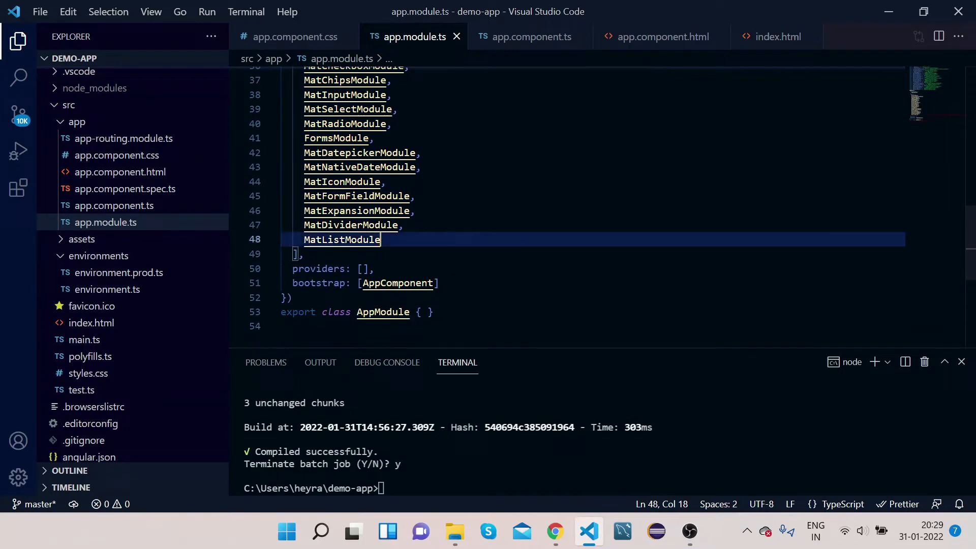
Step: Add MatMenuModule after MatListModule in the NgModule imports, then return to the docs
key(Enter)
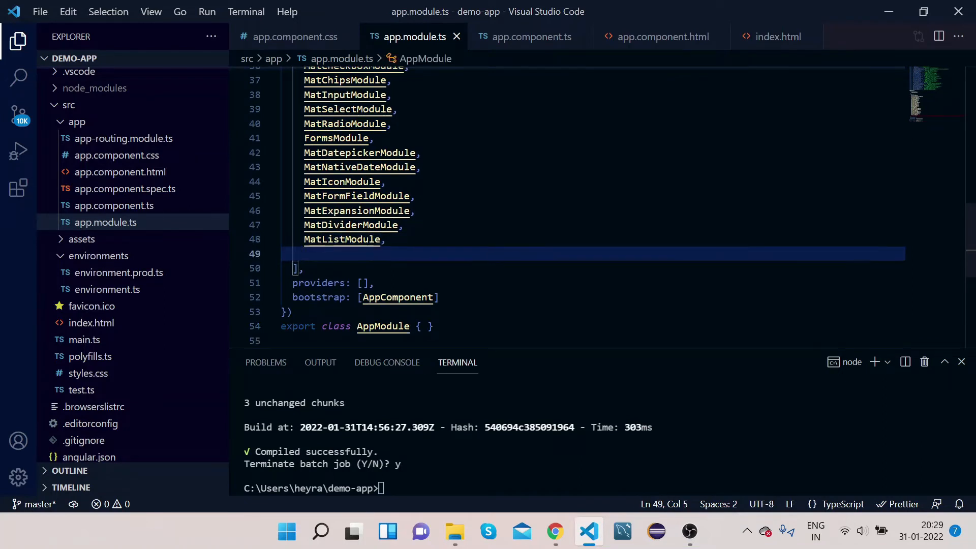
text(import {MatMenuModule} from '@angular/material/menu';)
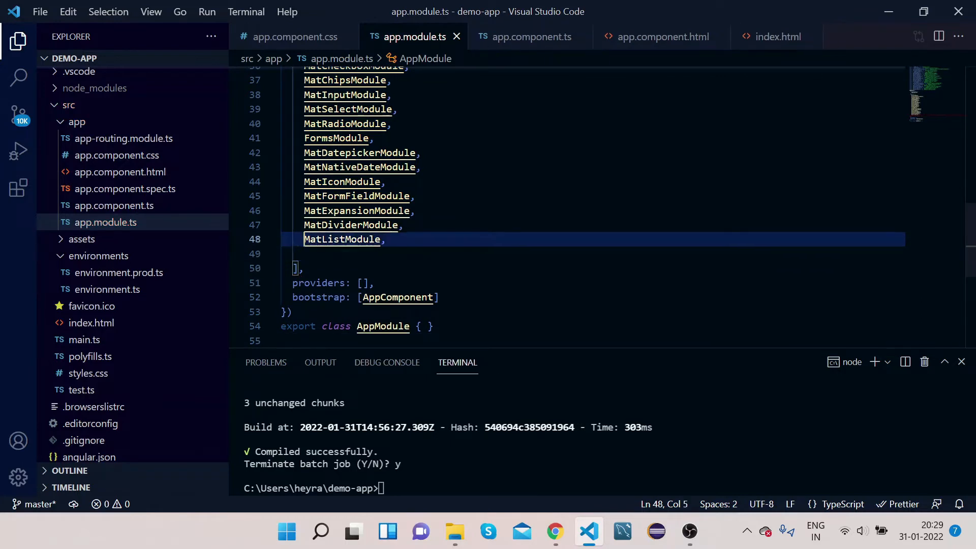
scroll(up, 3)
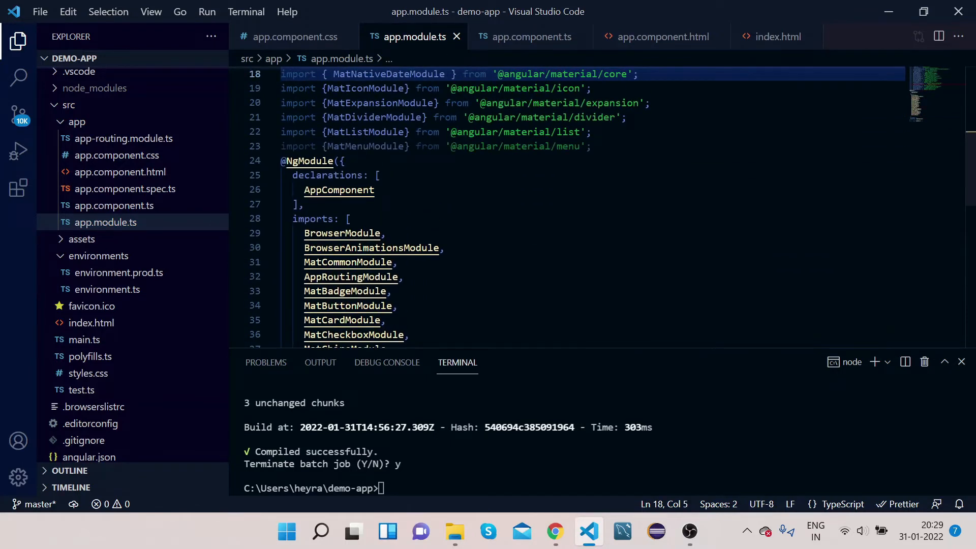
double_click(365, 147)
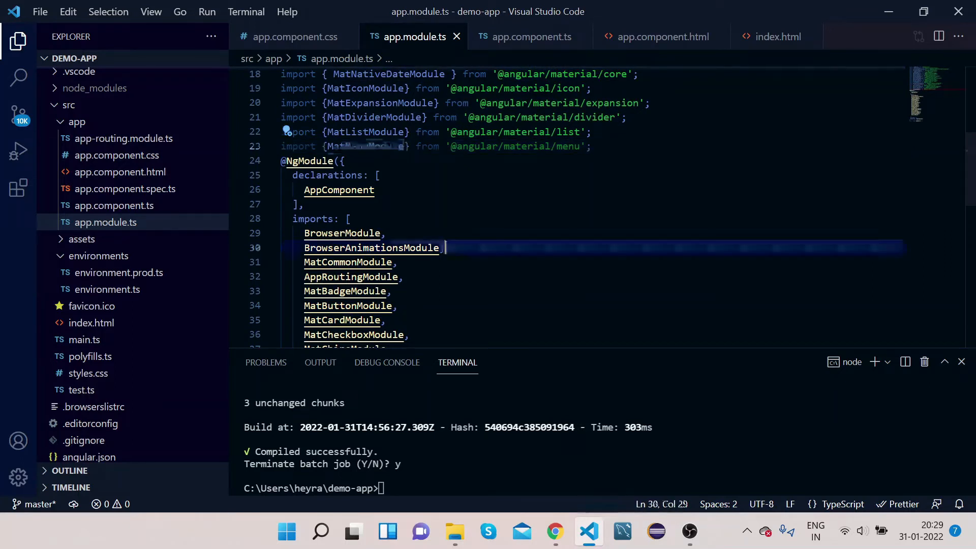
scroll(down, 3)
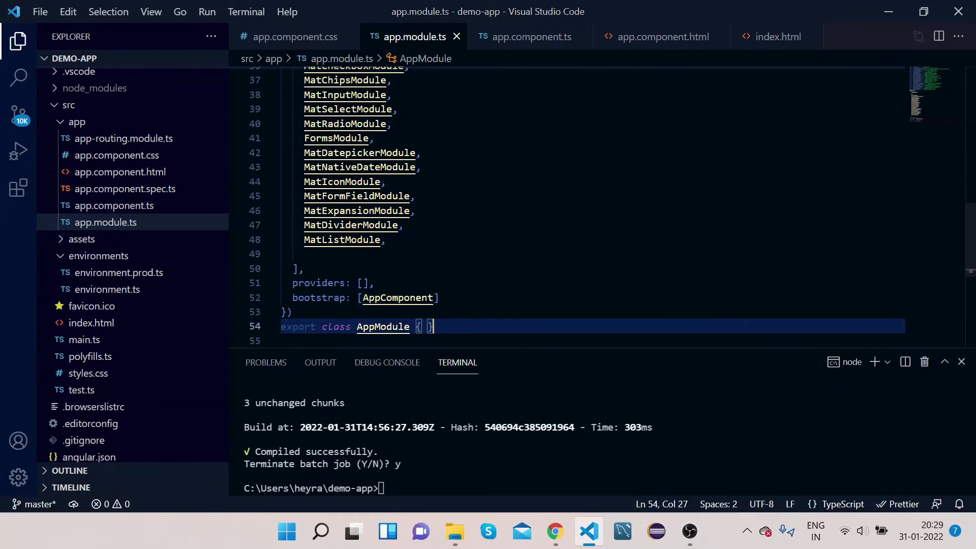
text(MatMenuModule)
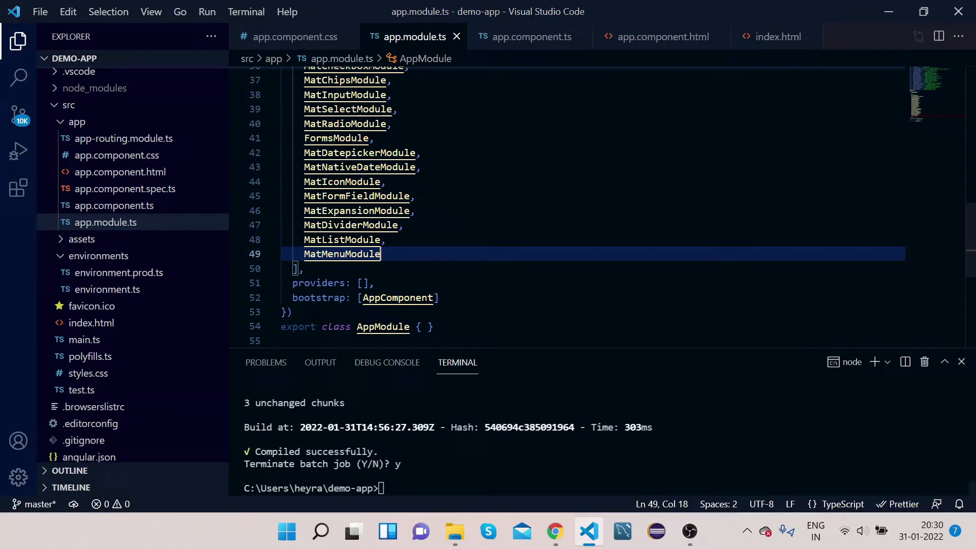
click(554, 532)
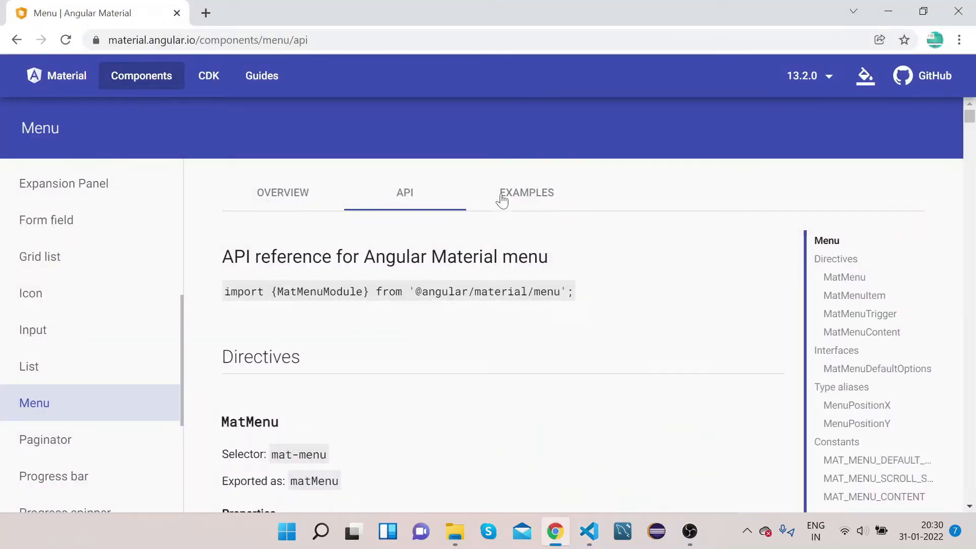
Step: On the Menu Examples tab, view the 'Menu with icons' example's source code
click(526, 192)
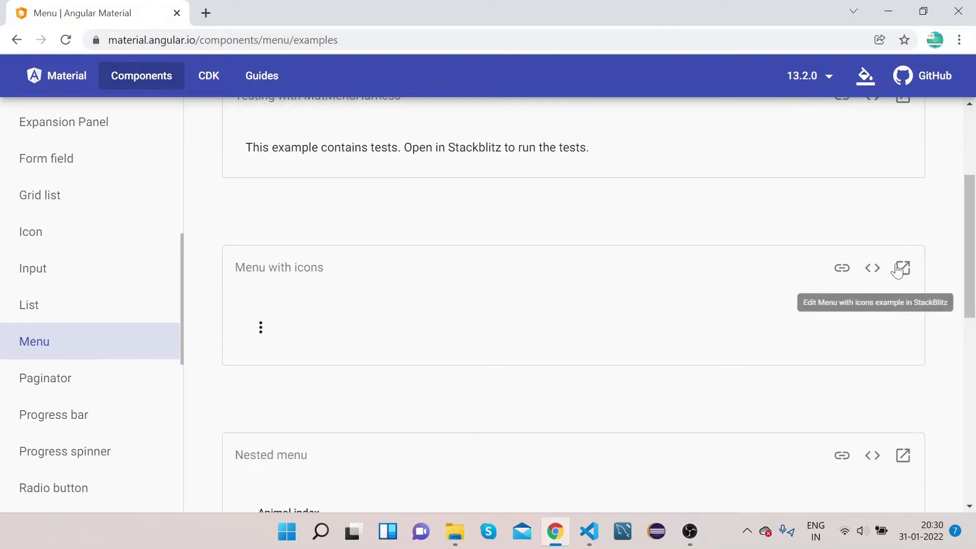
click(873, 268)
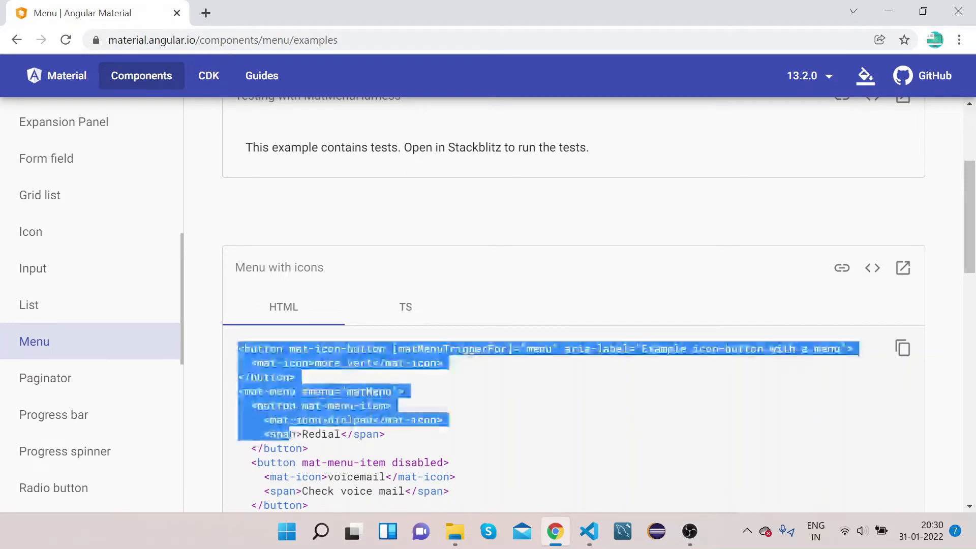
scroll(down, 3)
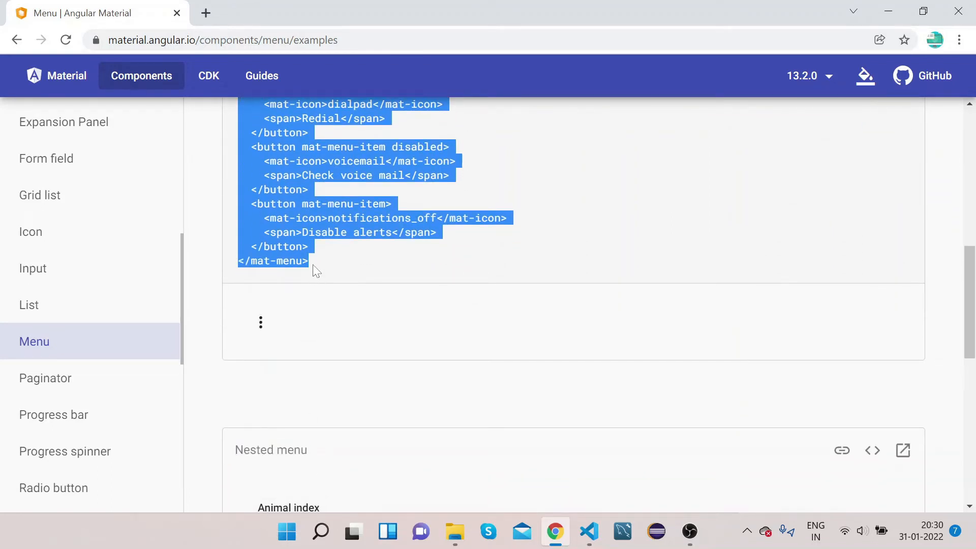
scroll(up, 3)
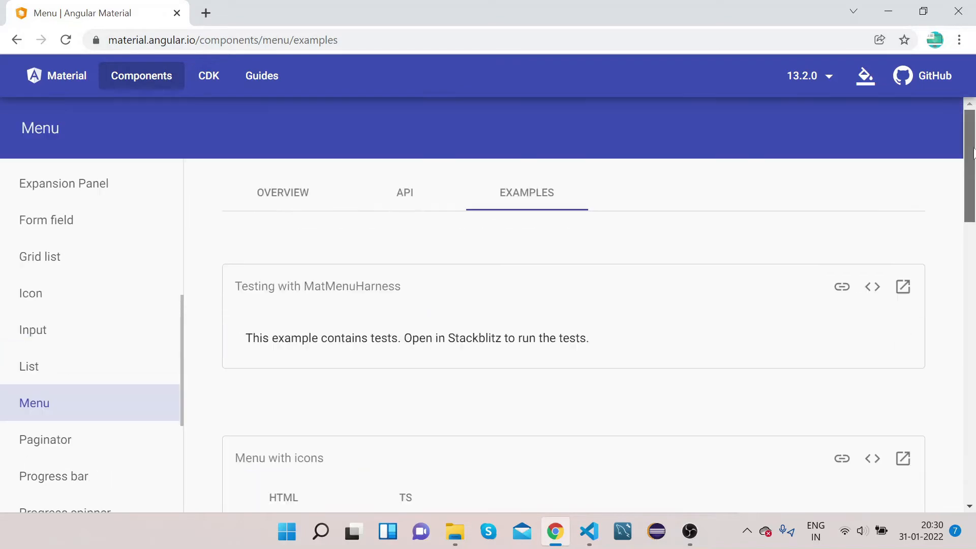
mouse_move(405, 501)
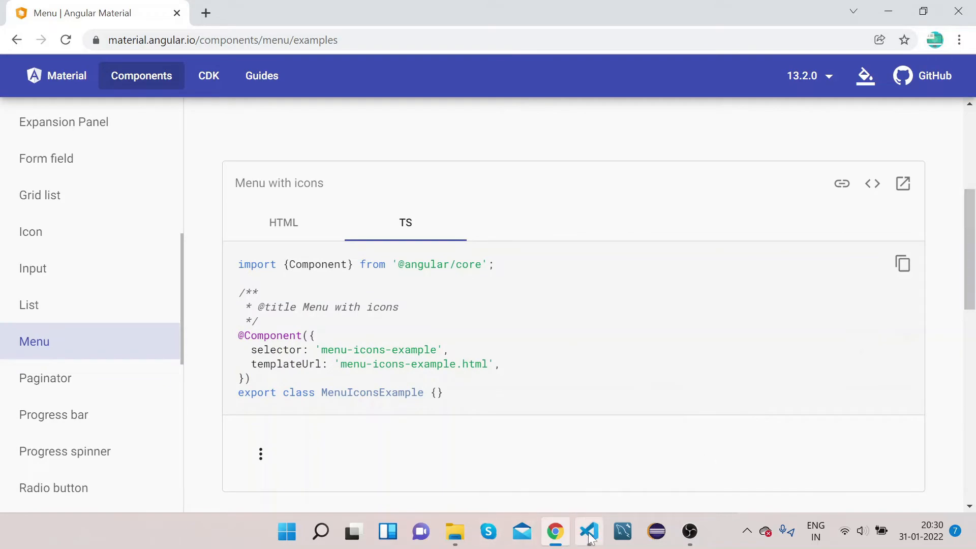
Step: Paste the 'Menu with icons' markup into app.component.html below the heading
click(588, 532)
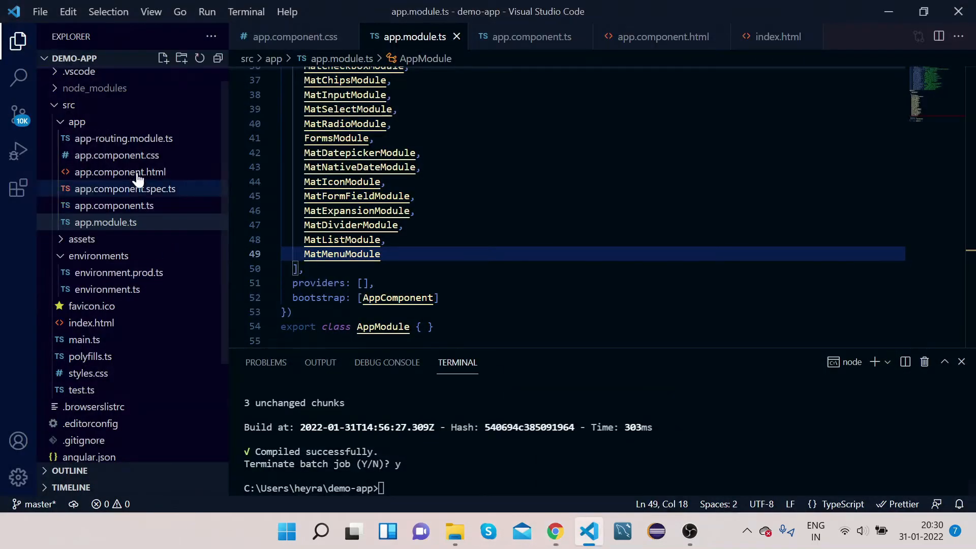
click(119, 172)
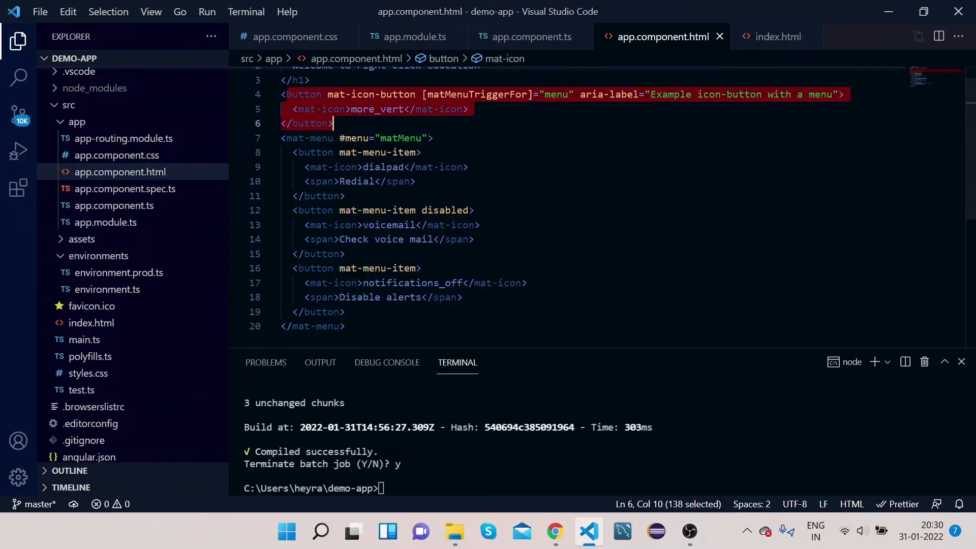
click(333, 122)
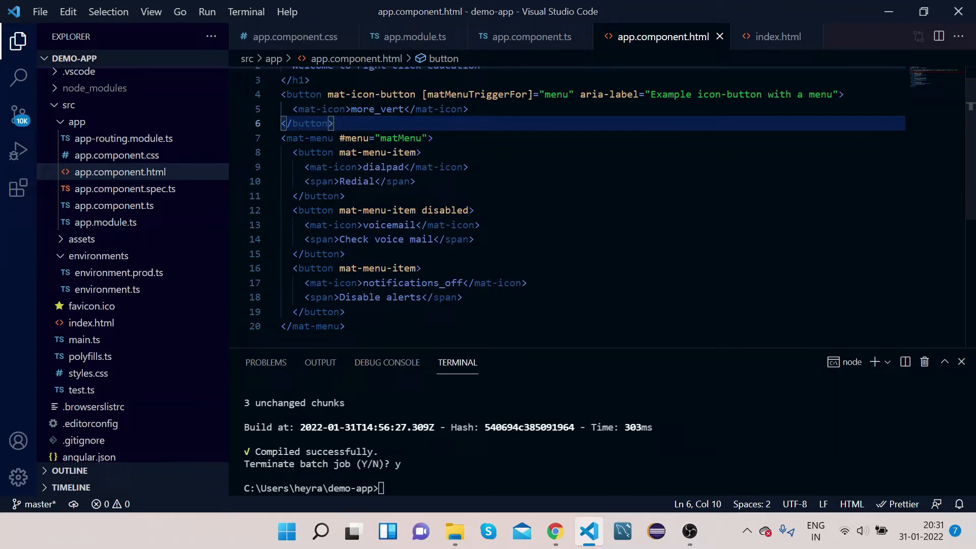
Step: Review the matMenuTriggerFor attribute and the #menu mat-menu line by selecting them
double_click(443, 94)
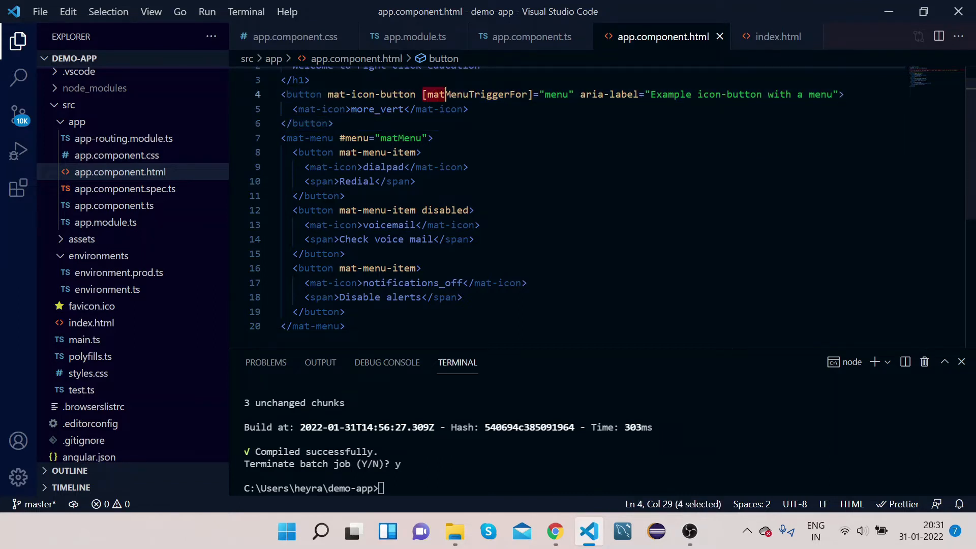
double_click(474, 94)
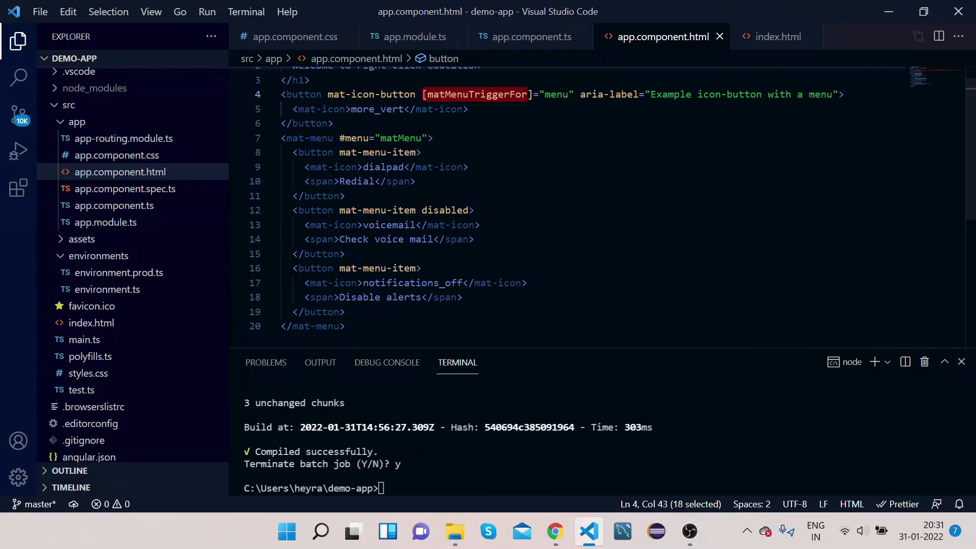
double_click(555, 94)
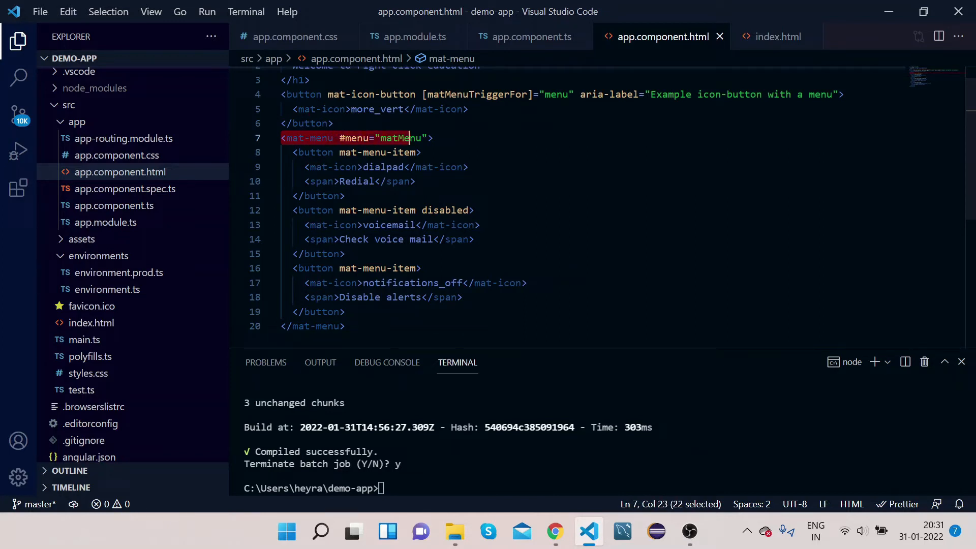
key(shift+end)
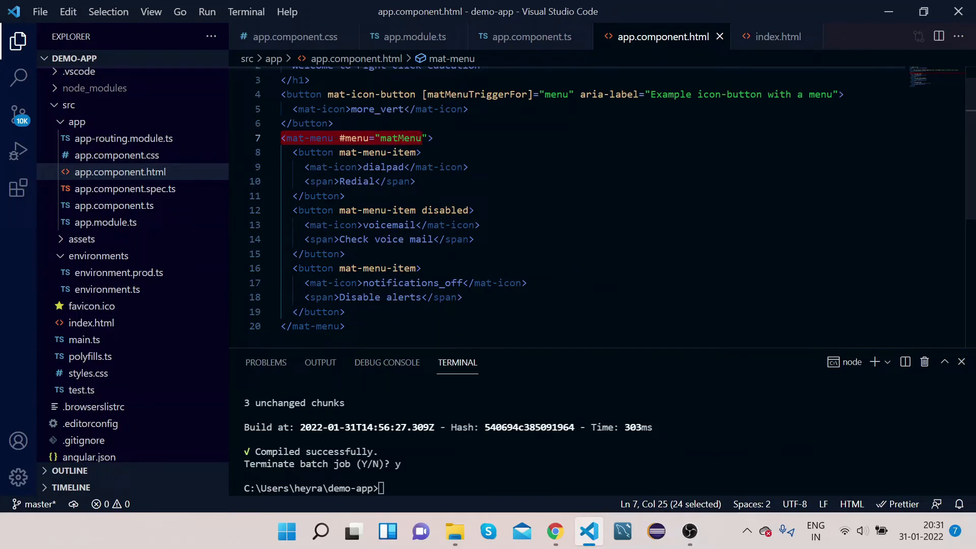
click(352, 138)
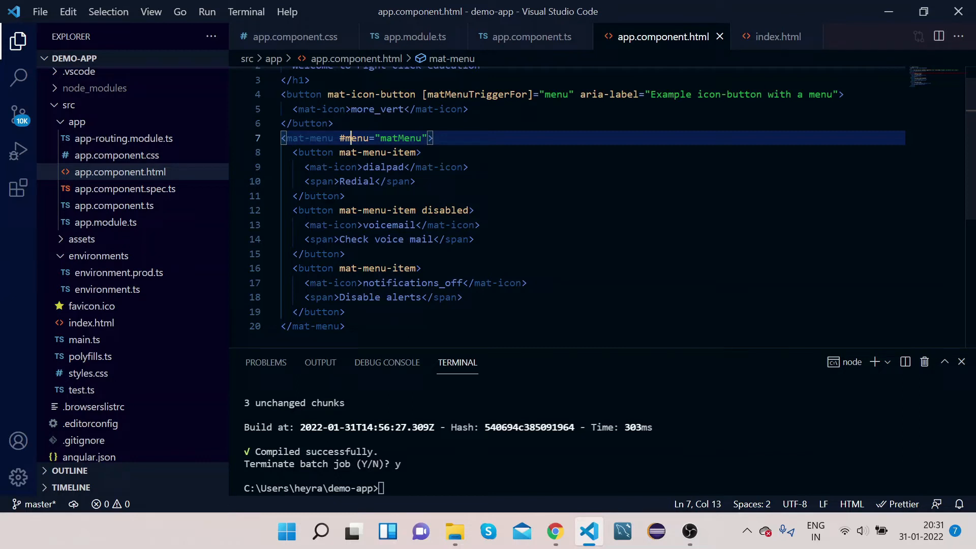
mouse_move(399, 501)
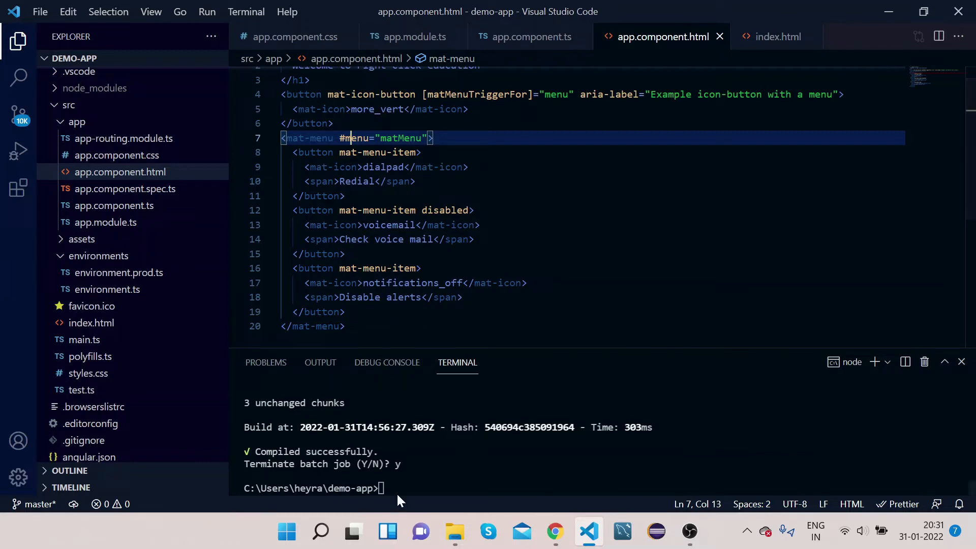
Step: Run ng serve in the integrated terminal to build the app
text(n)
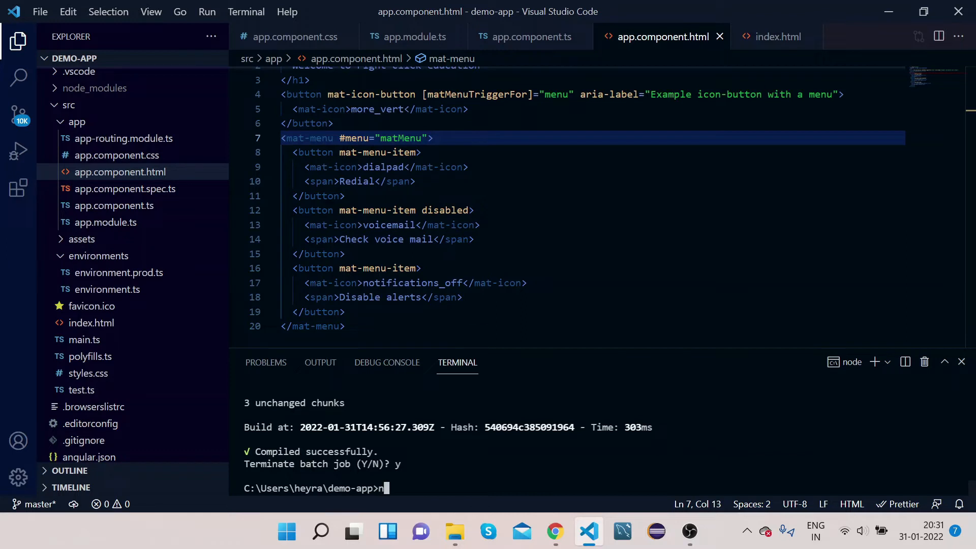
text(ng serve)
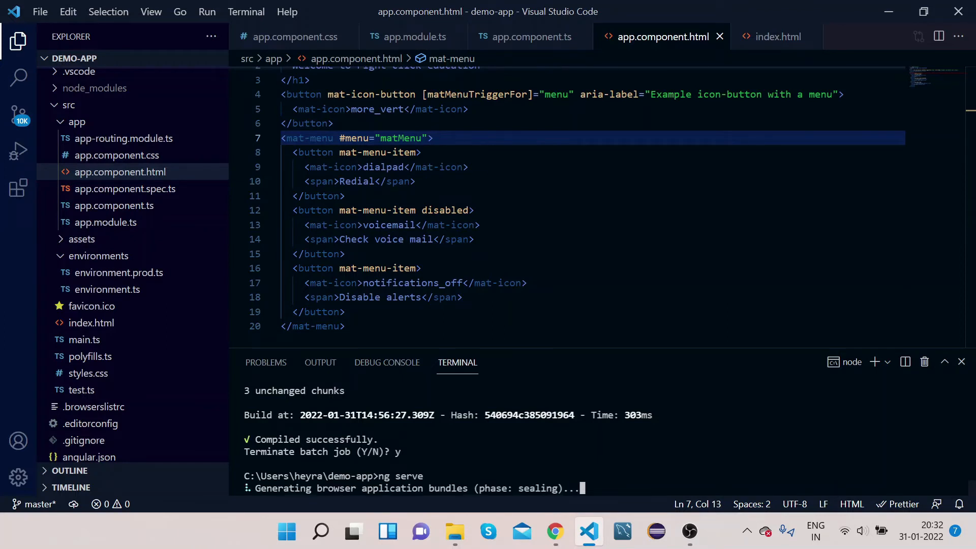
mouse_move(555, 532)
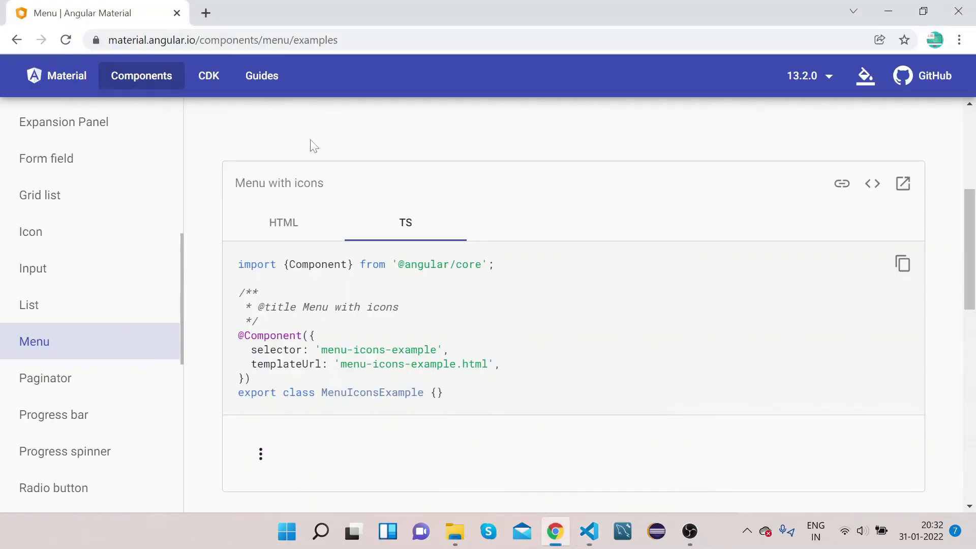
mouse_move(205, 12)
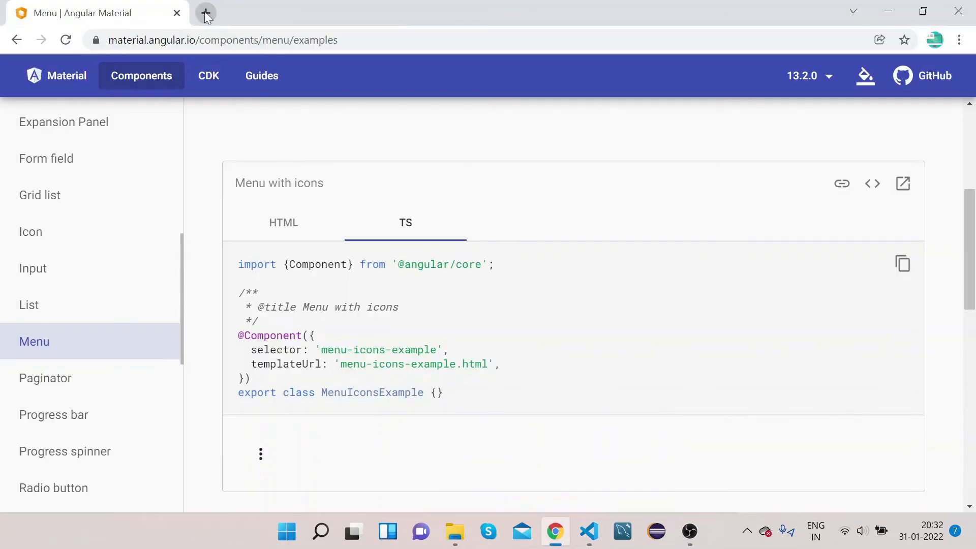
Step: Load localhost:4200 in a new tab, open its Redial/voice mail/alerts menu, return to docs
click(206, 13)
text(localhost:4200)
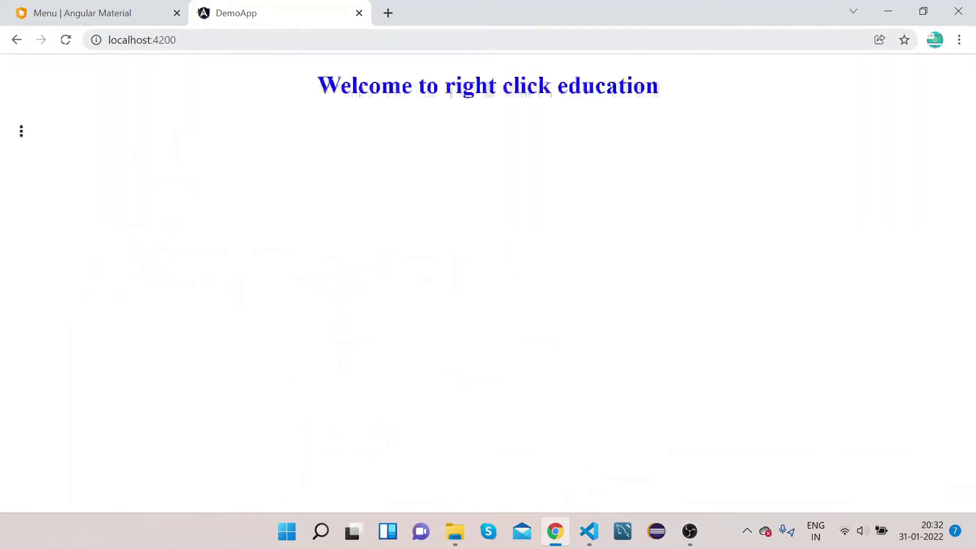
mouse_move(21, 131)
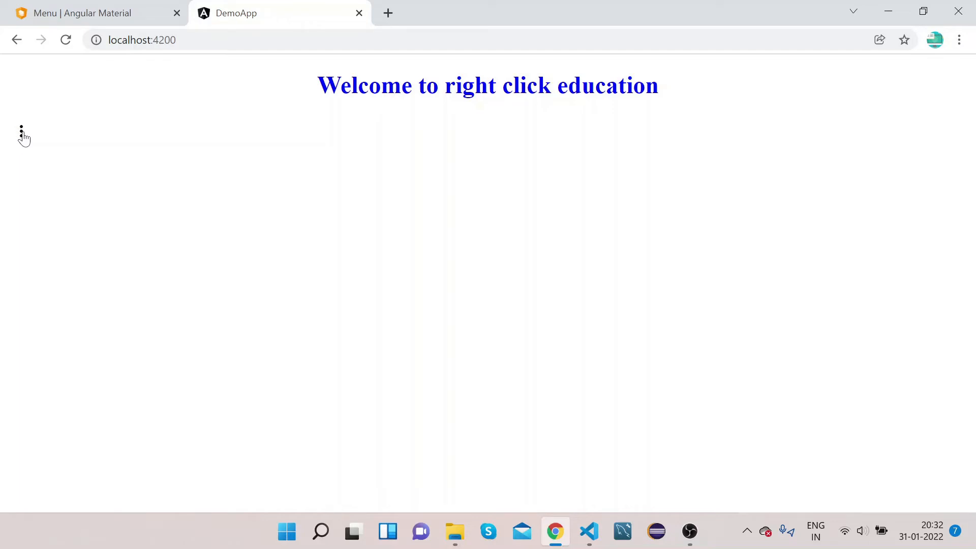
click(21, 127)
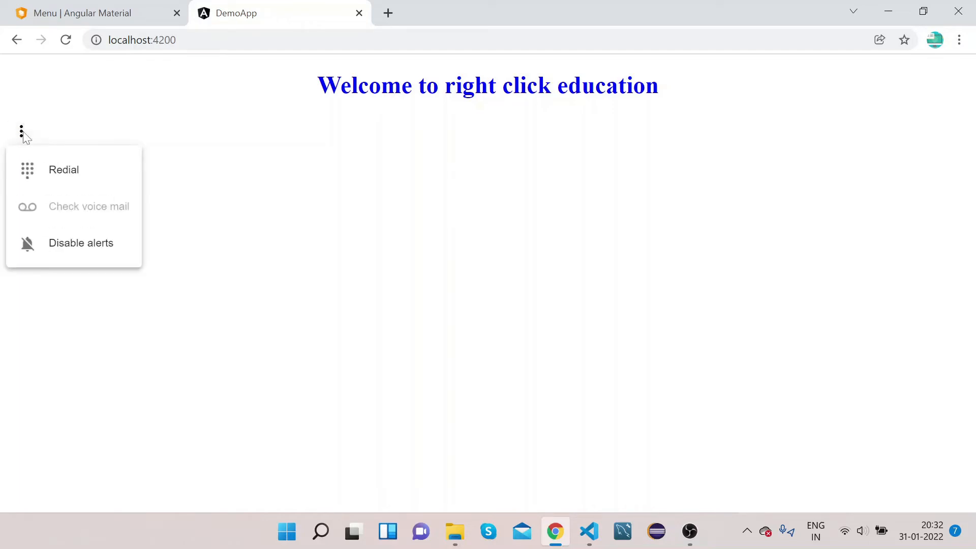
mouse_move(24, 138)
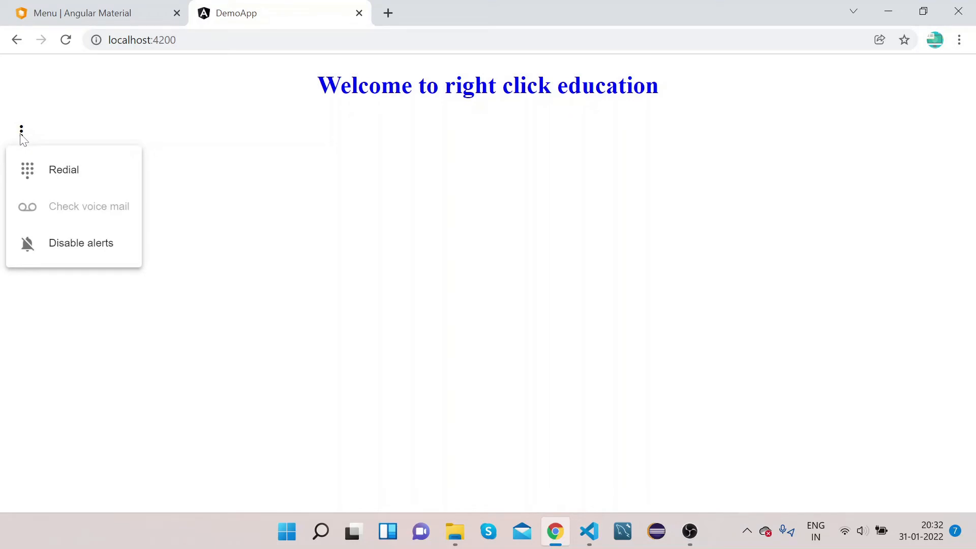
mouse_move(24, 135)
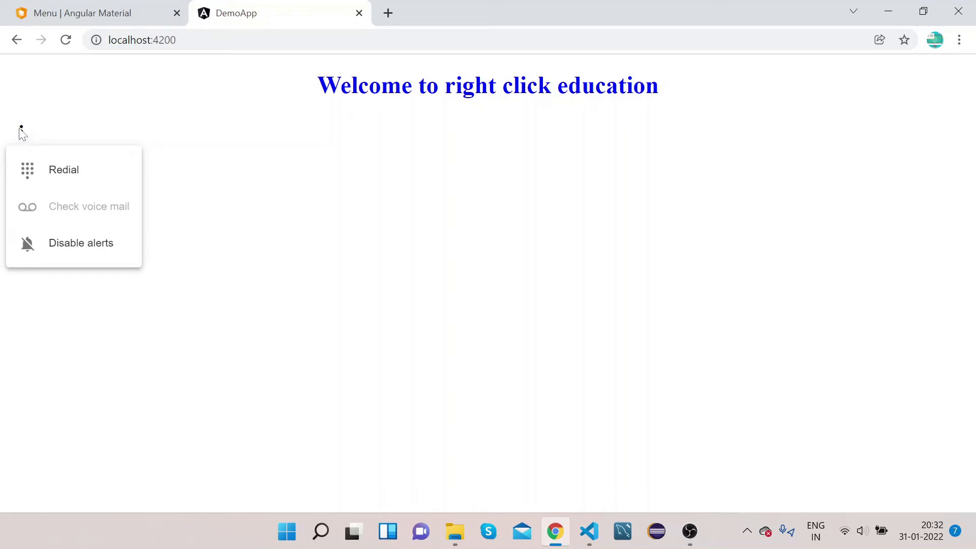
mouse_move(25, 133)
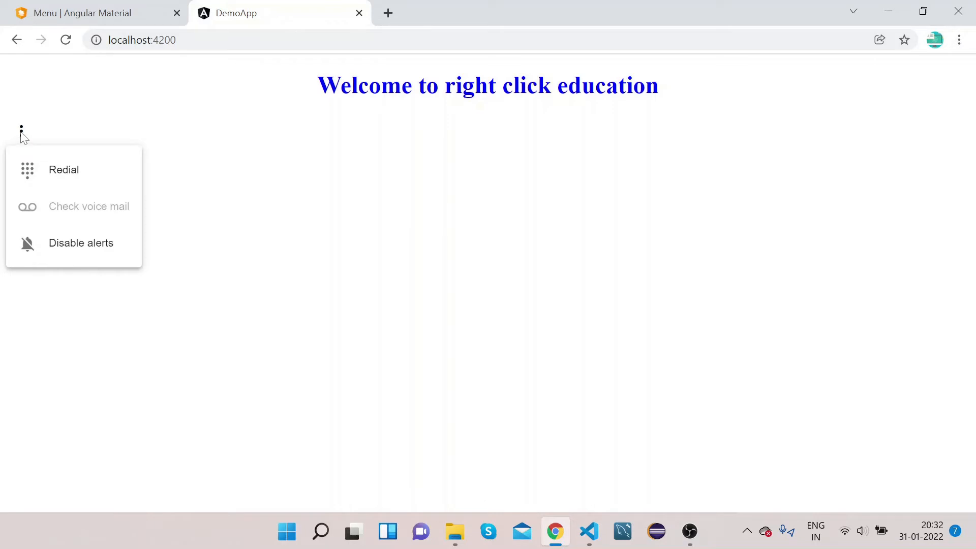
mouse_move(72, 174)
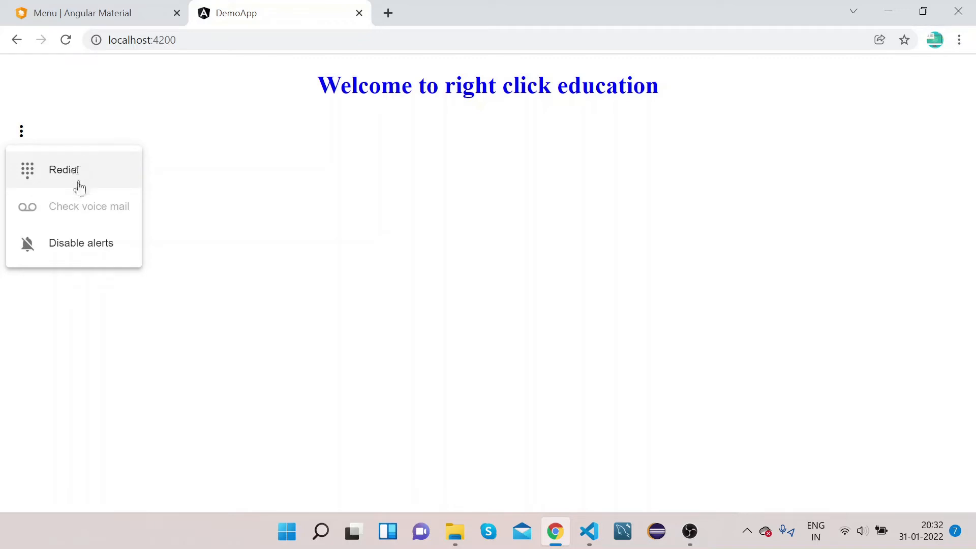
mouse_move(81, 243)
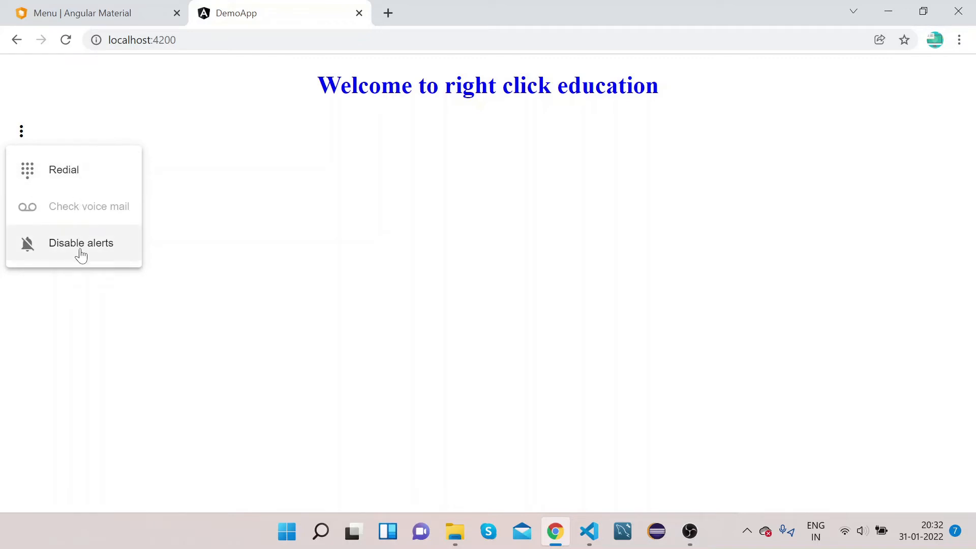
click(81, 243)
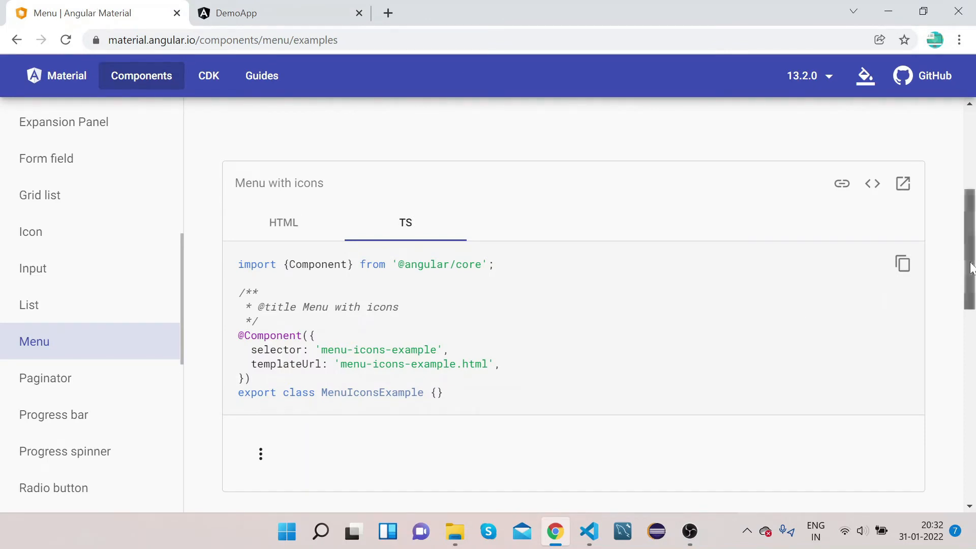
Step: Expand the Nested menu example's code and scroll through the Basic menu and positioning demos
scroll(down, 3)
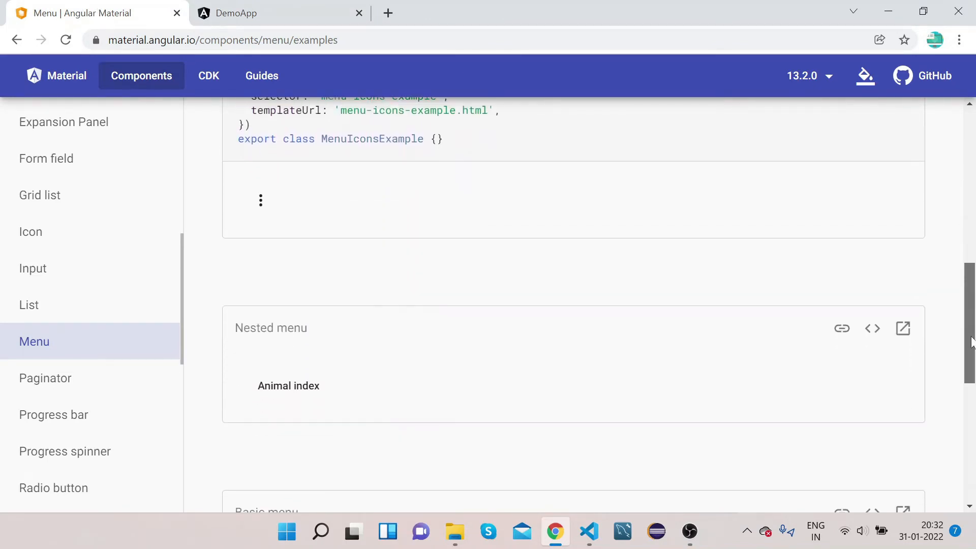
scroll(down, 3)
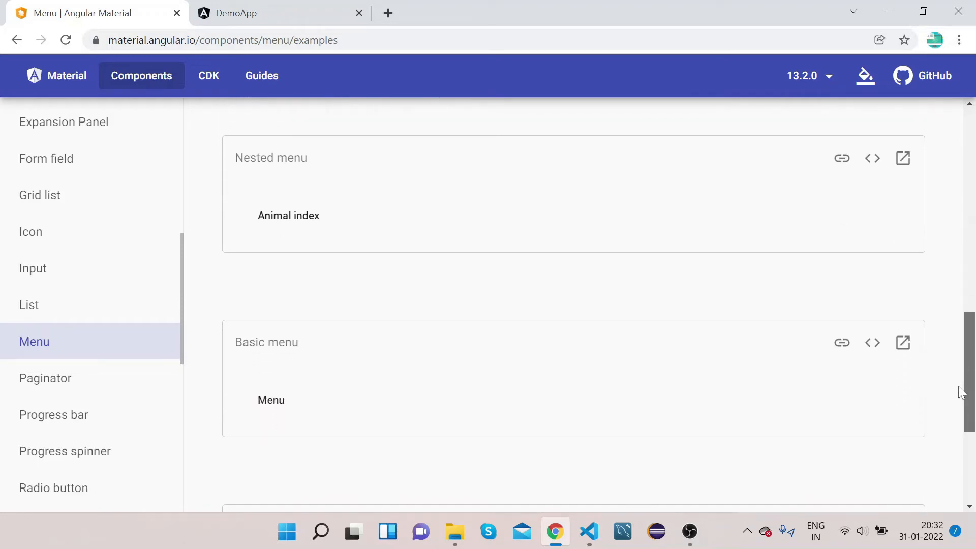
scroll(down, 3)
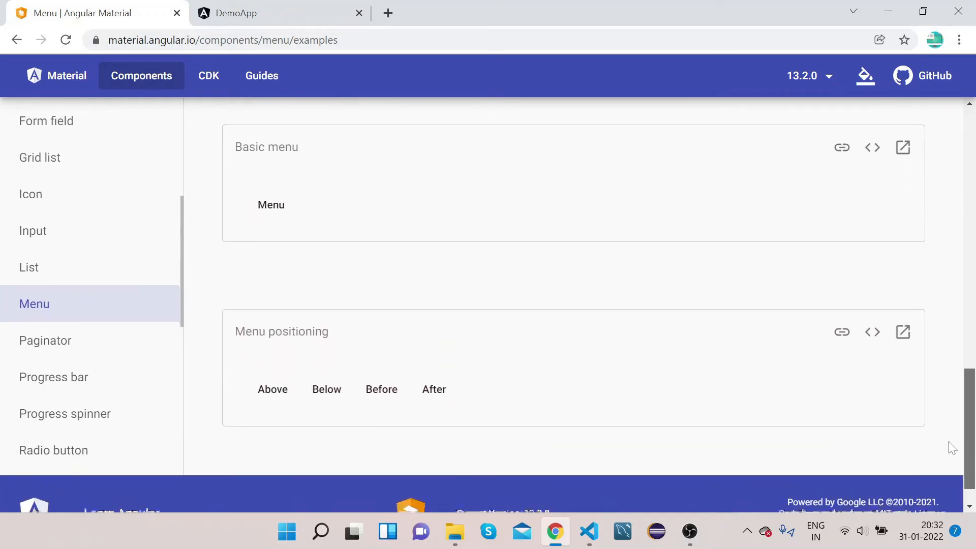
scroll(up, 3)
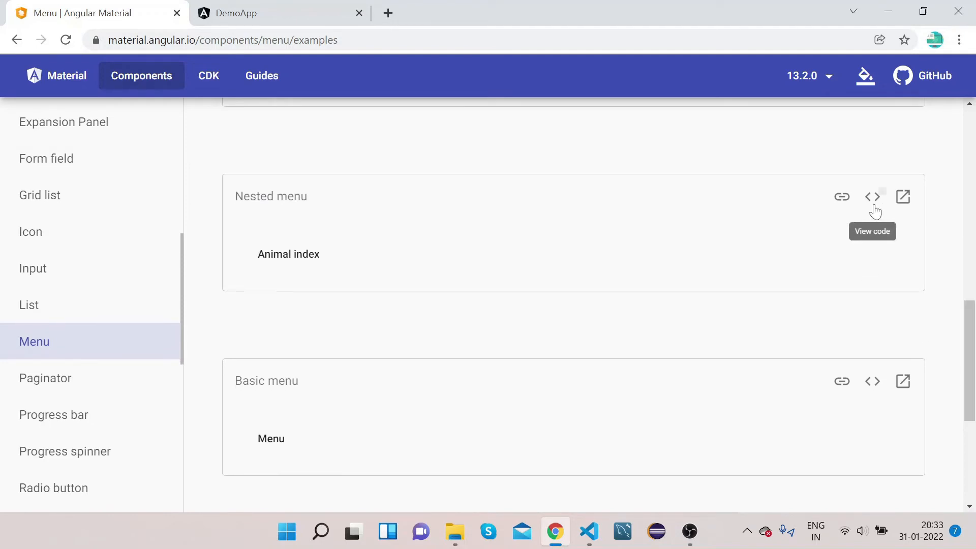
click(872, 196)
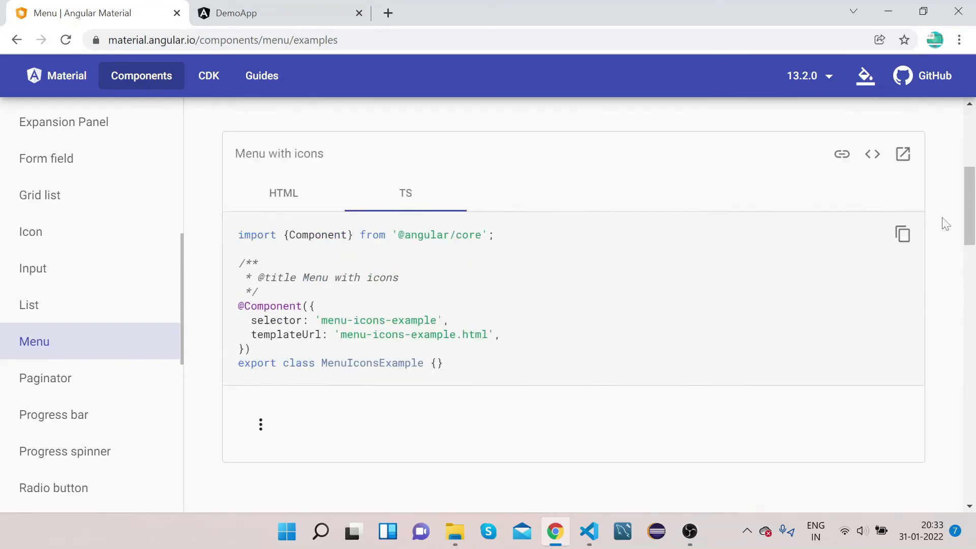
scroll(up, 3)
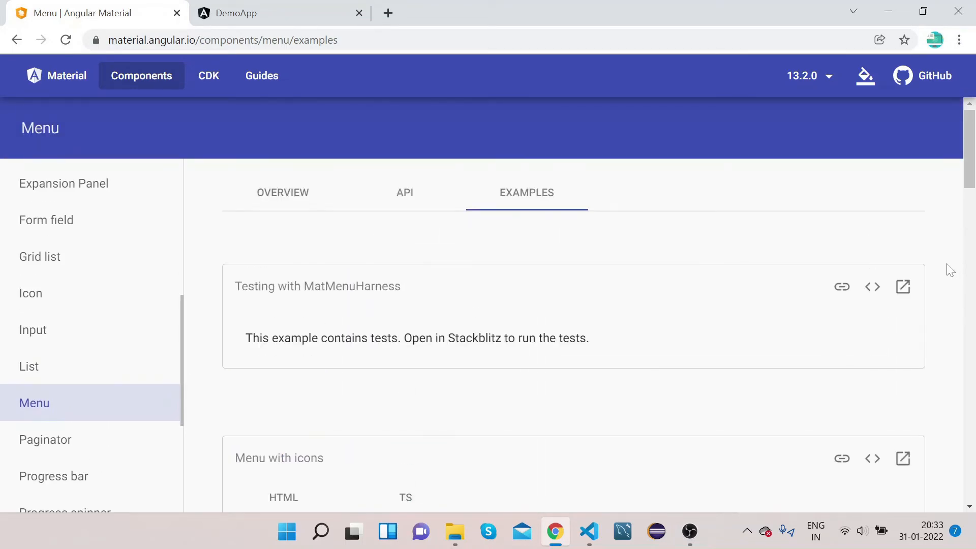
scroll(down, 3)
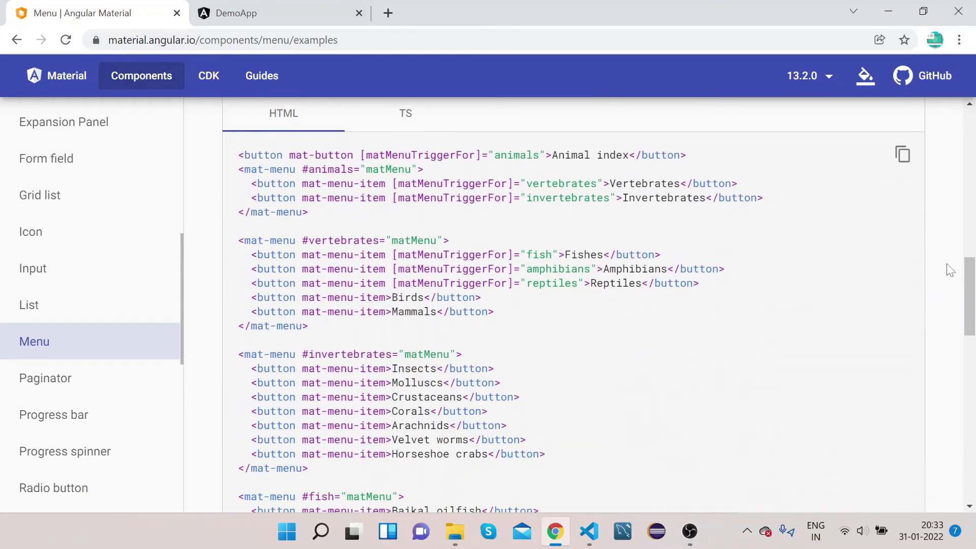
scroll(down, 3)
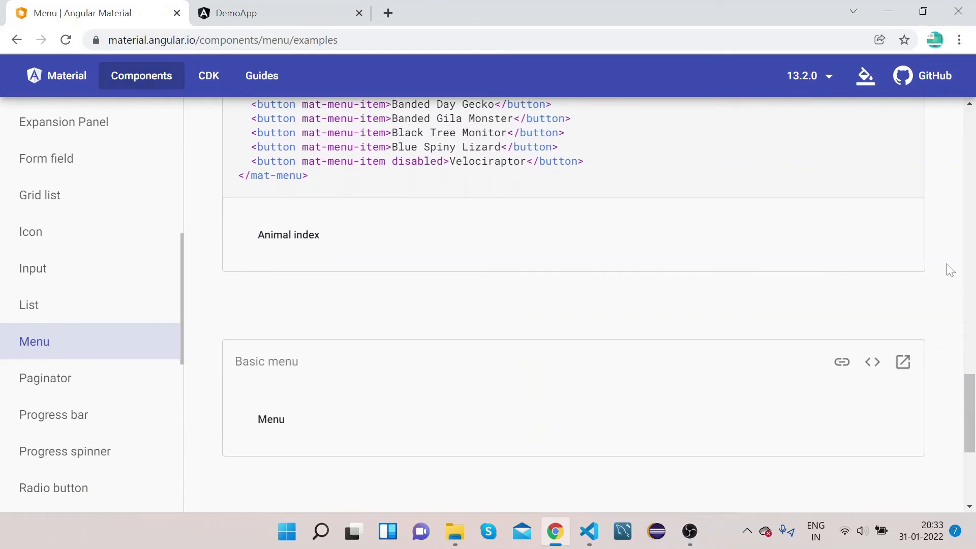
scroll(down, 3)
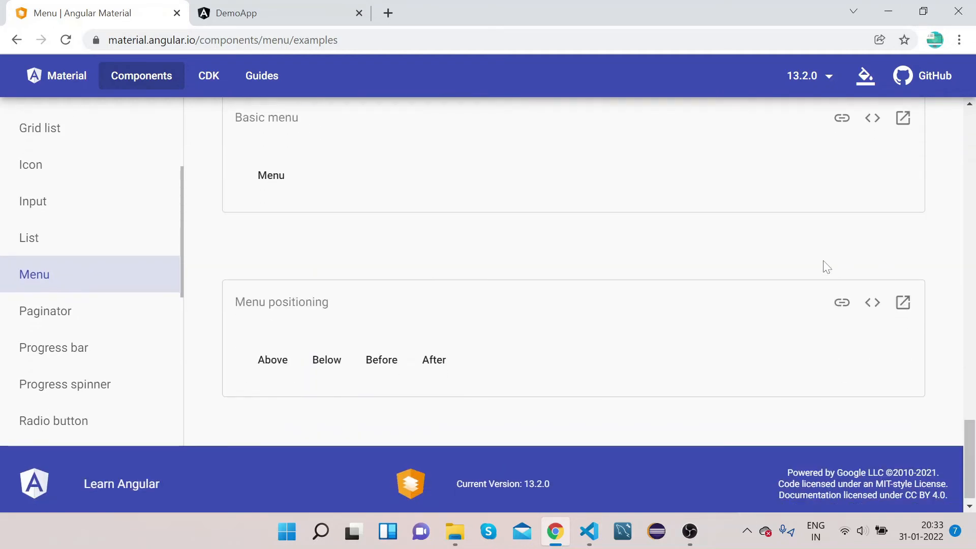
mouse_move(780, 275)
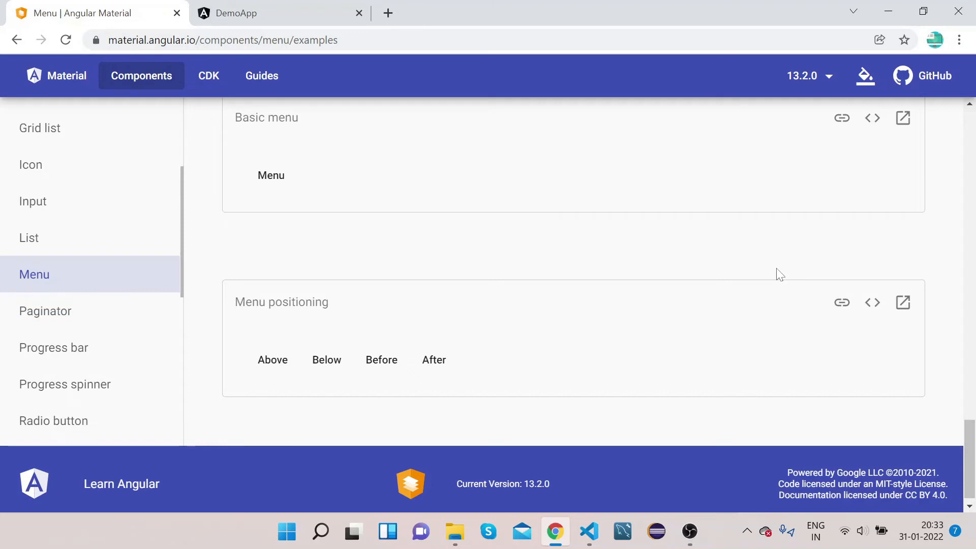
mouse_move(873, 303)
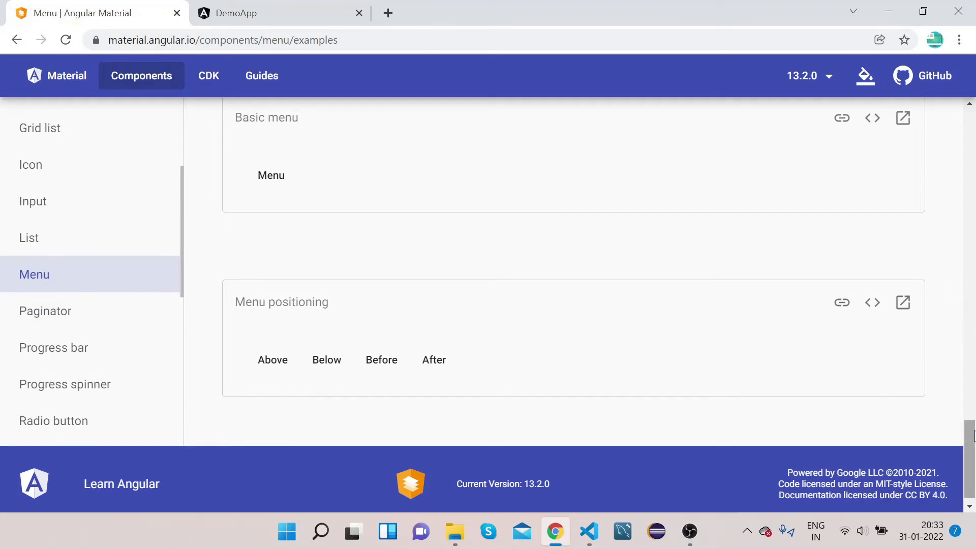
scroll(down, 3)
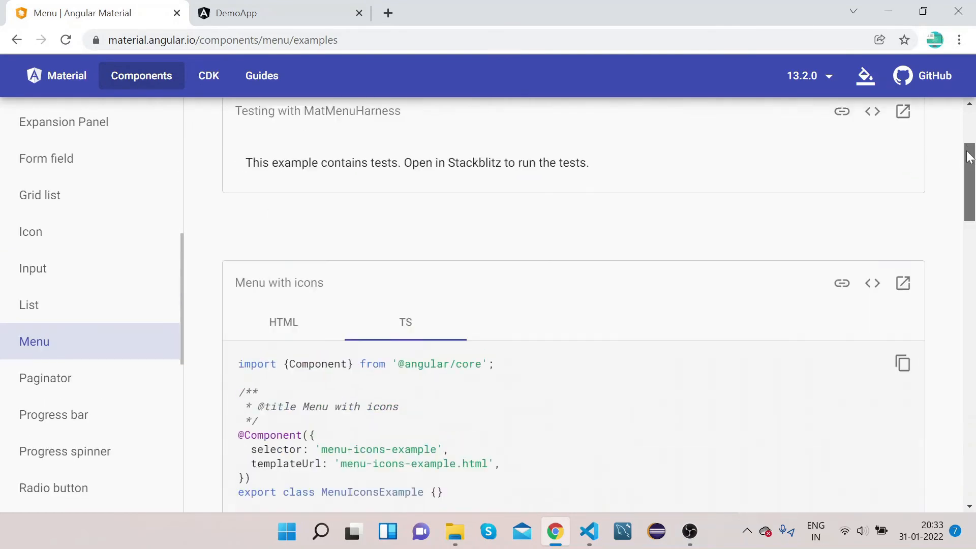
scroll(up, 3)
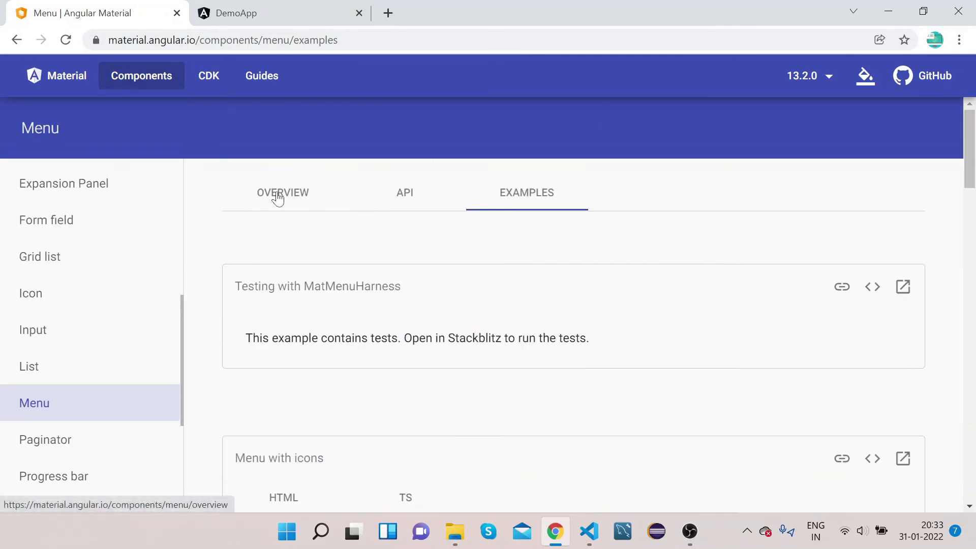
Step: Jump to the Menu overview's 'Customizing menu position' section on xPosition, yPosition and overlapTrigger
click(283, 192)
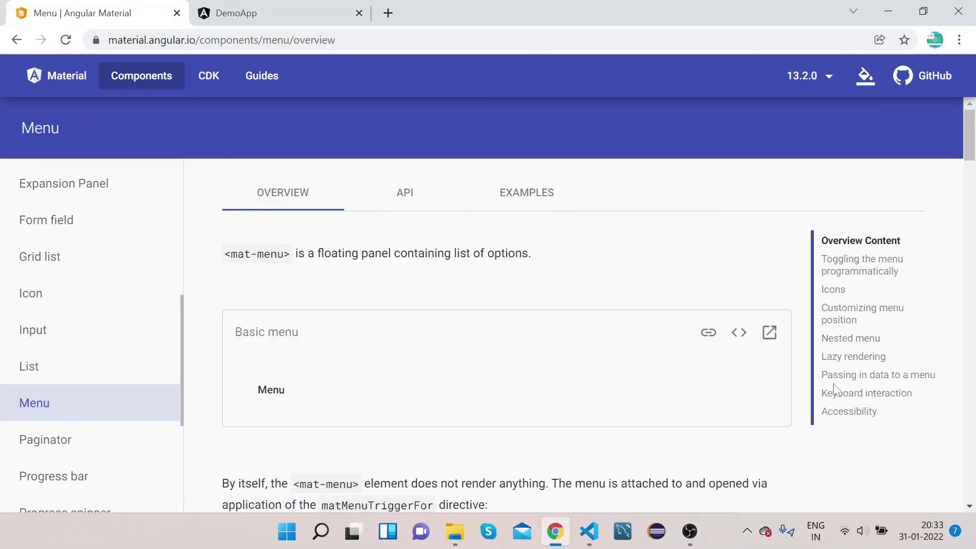
mouse_move(878, 374)
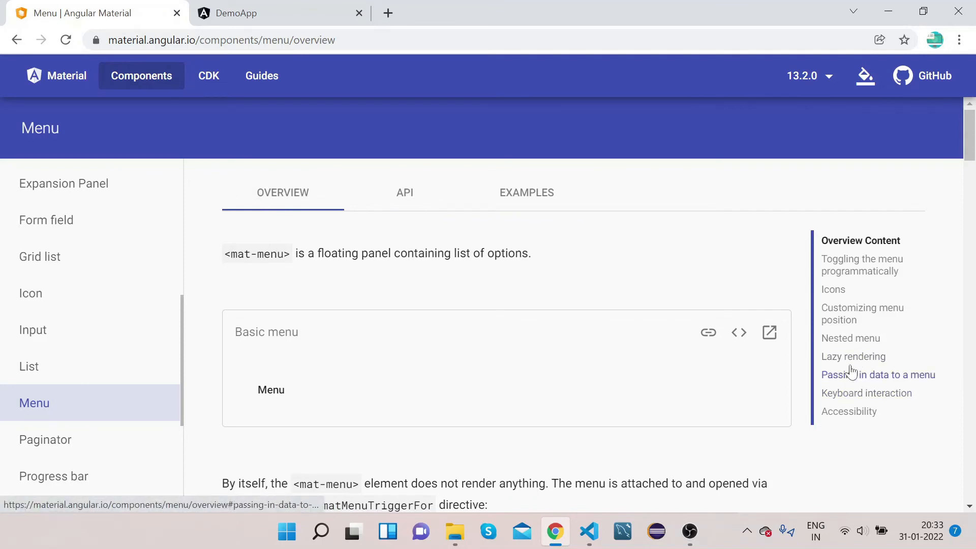
mouse_move(851, 346)
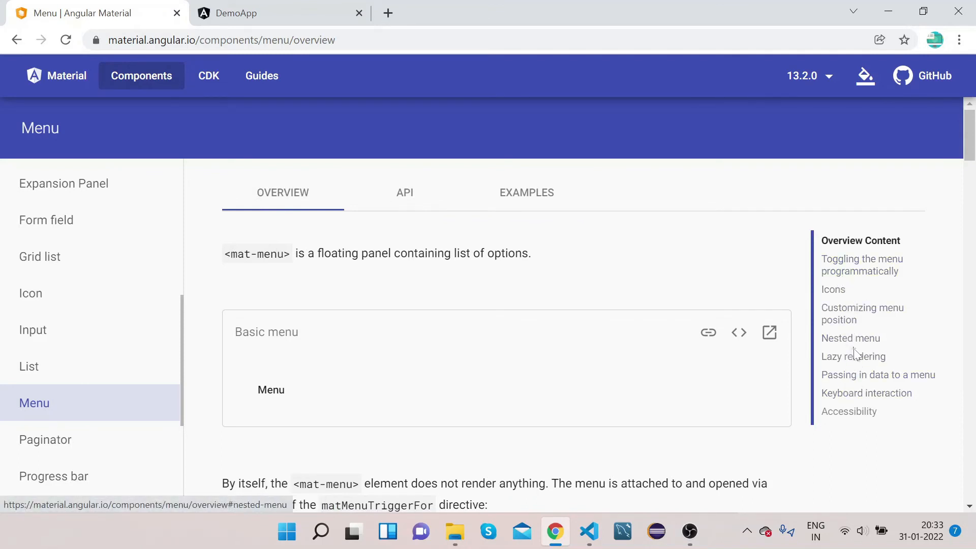
mouse_move(845, 328)
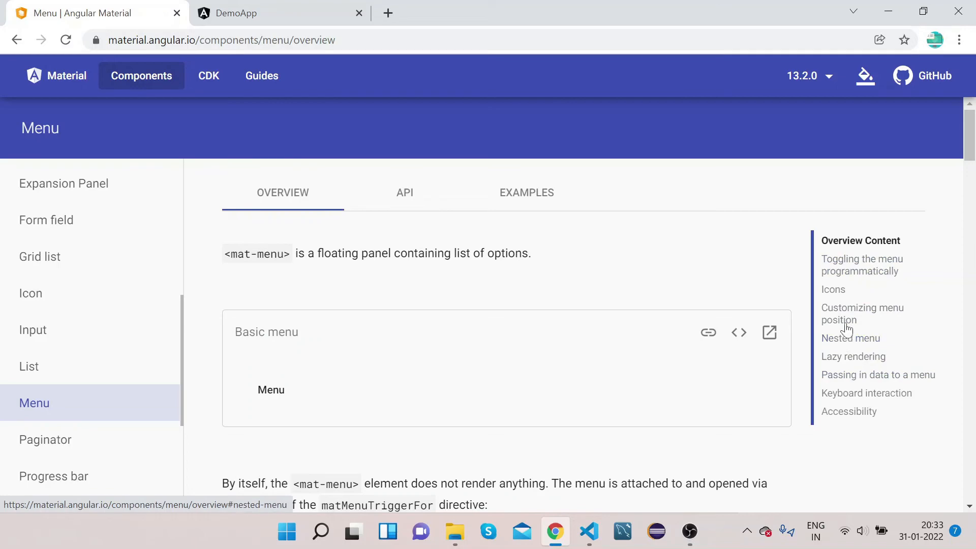
click(862, 314)
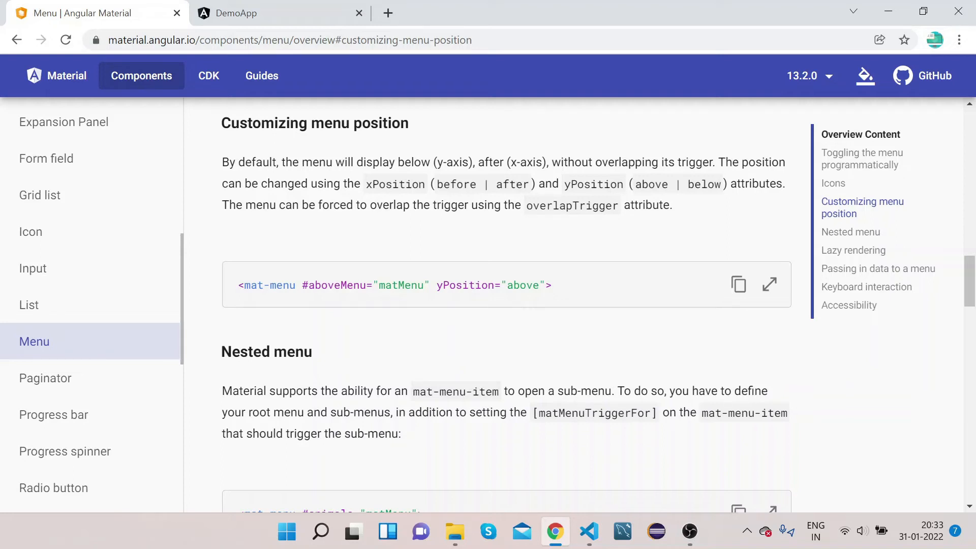
mouse_move(707, 180)
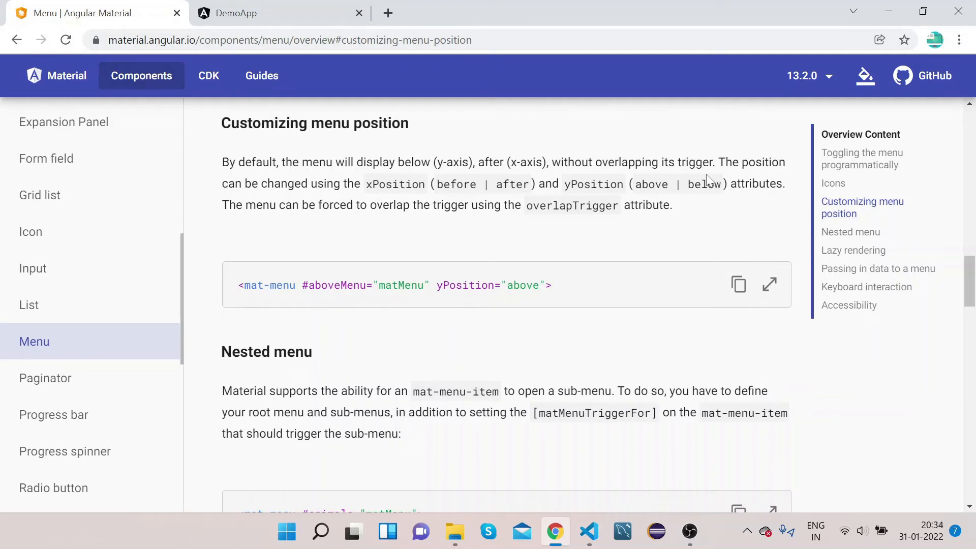
mouse_move(685, 180)
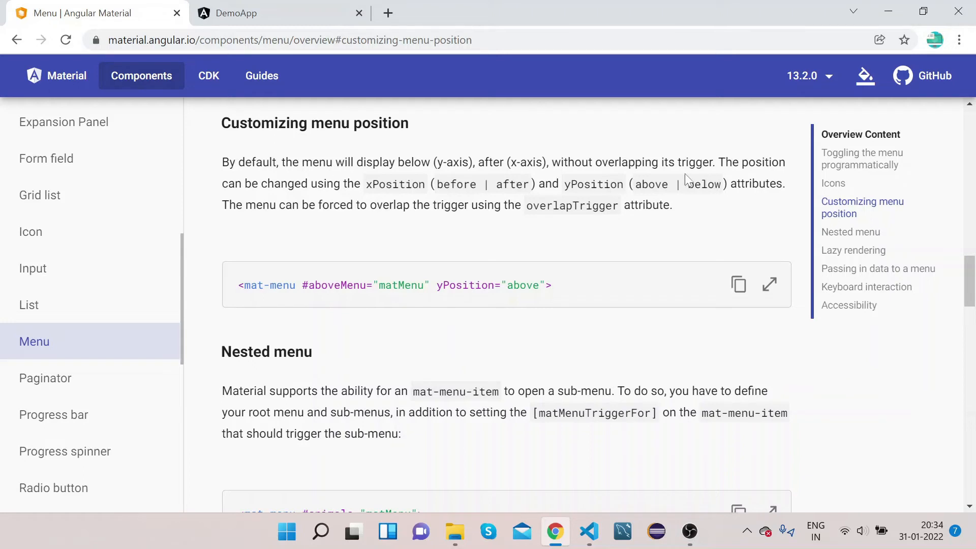
mouse_move(526, 200)
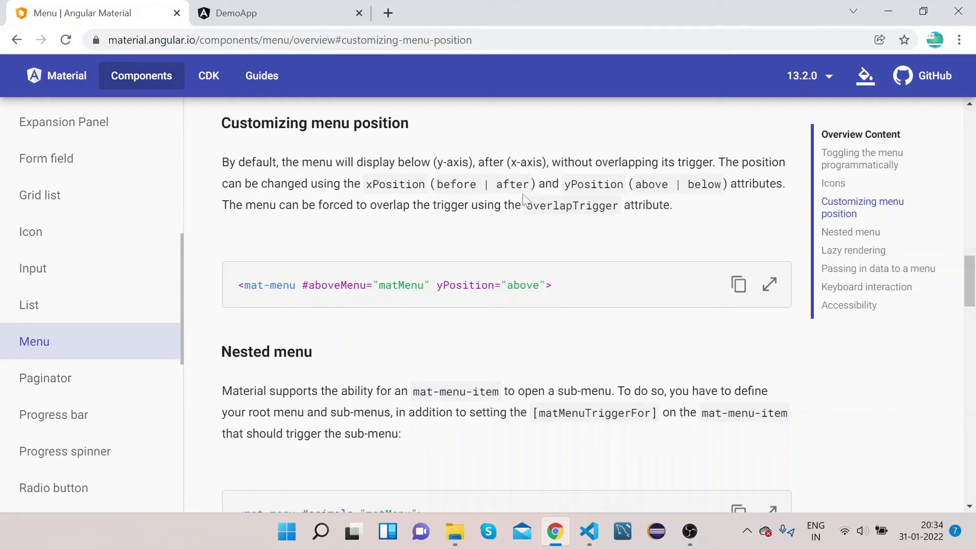
mouse_move(710, 201)
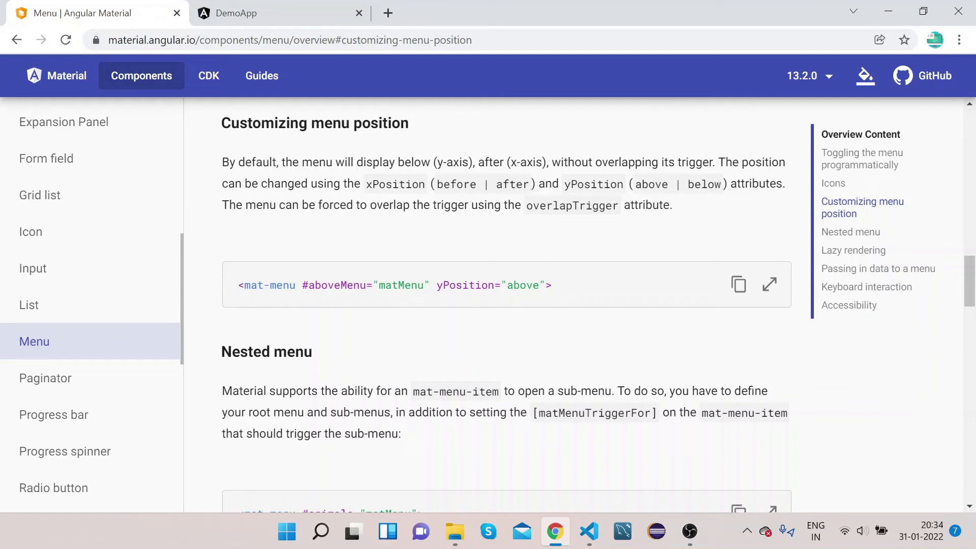
mouse_move(441, 218)
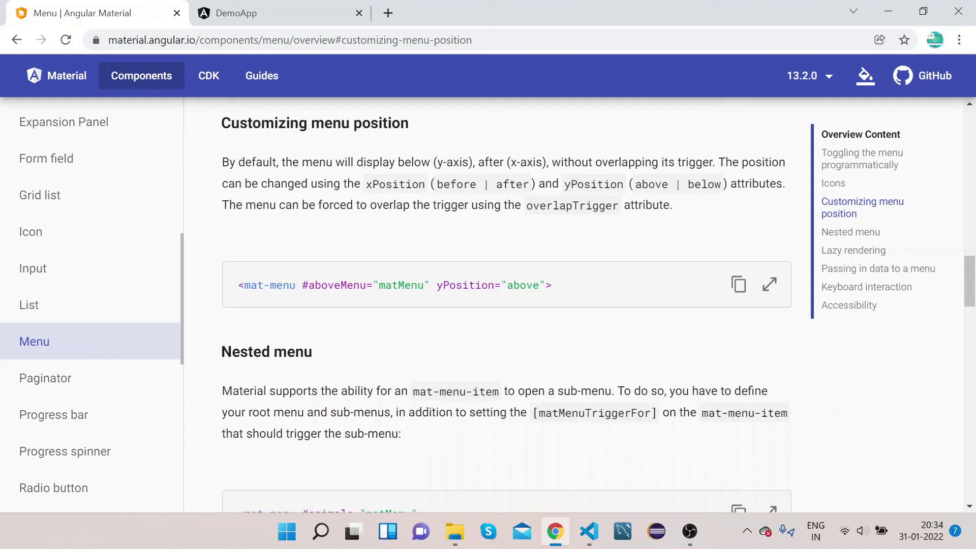
mouse_move(609, 238)
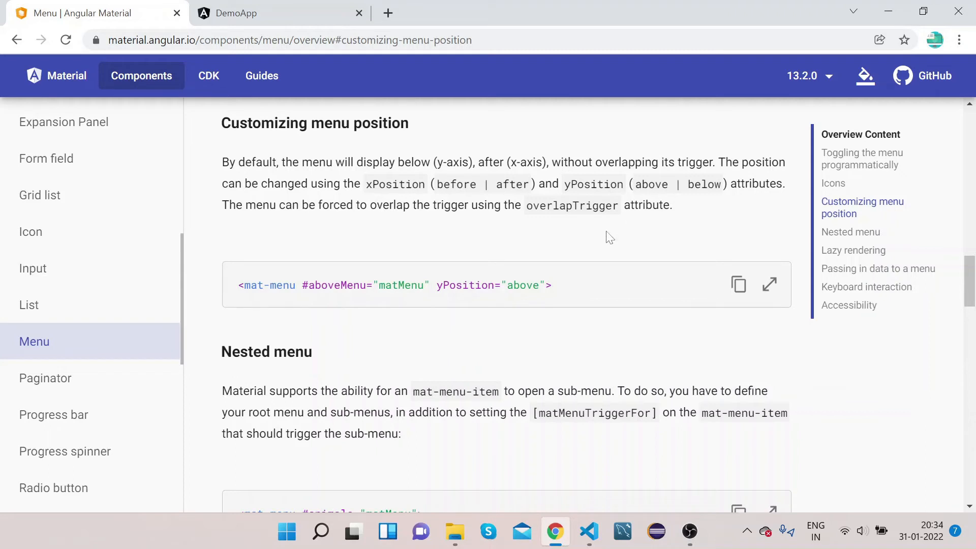
mouse_move(776, 374)
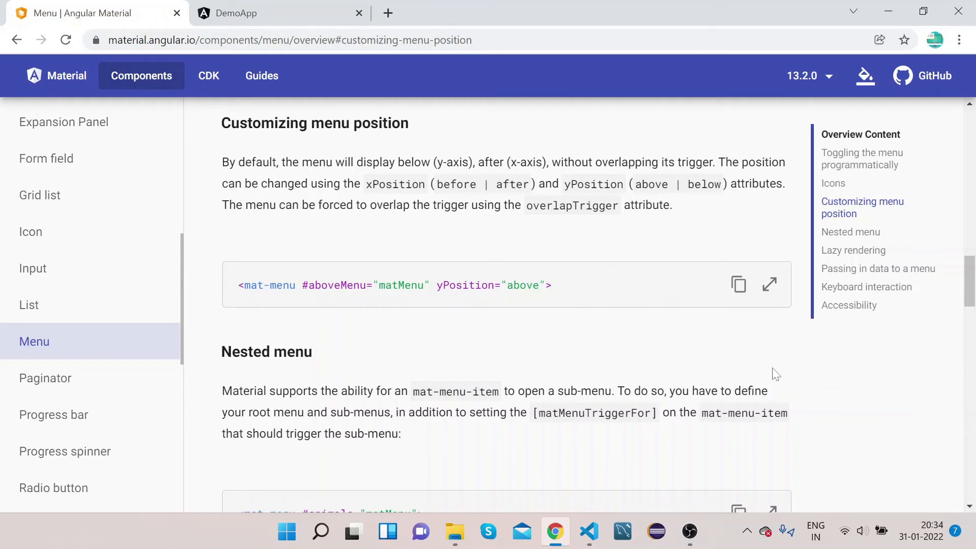
mouse_move(548, 326)
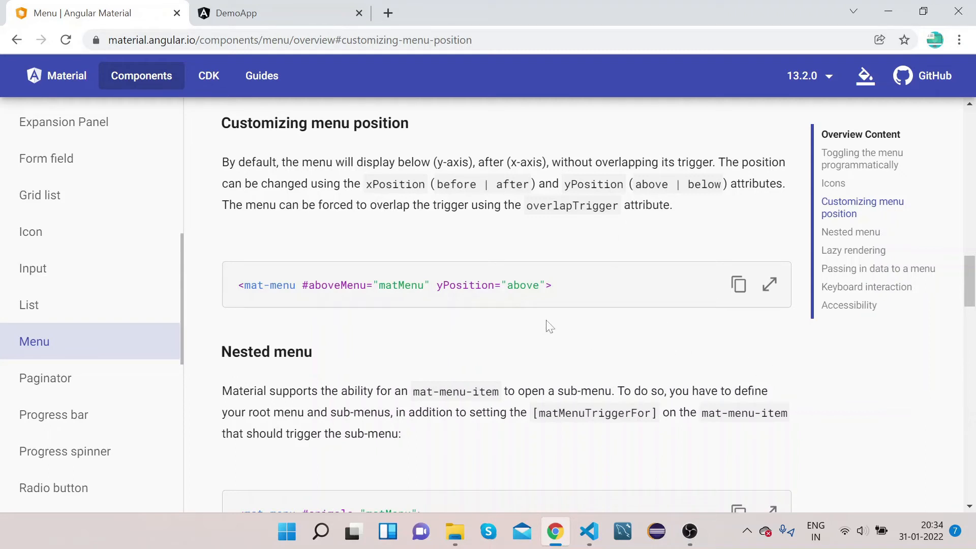
mouse_move(952, 260)
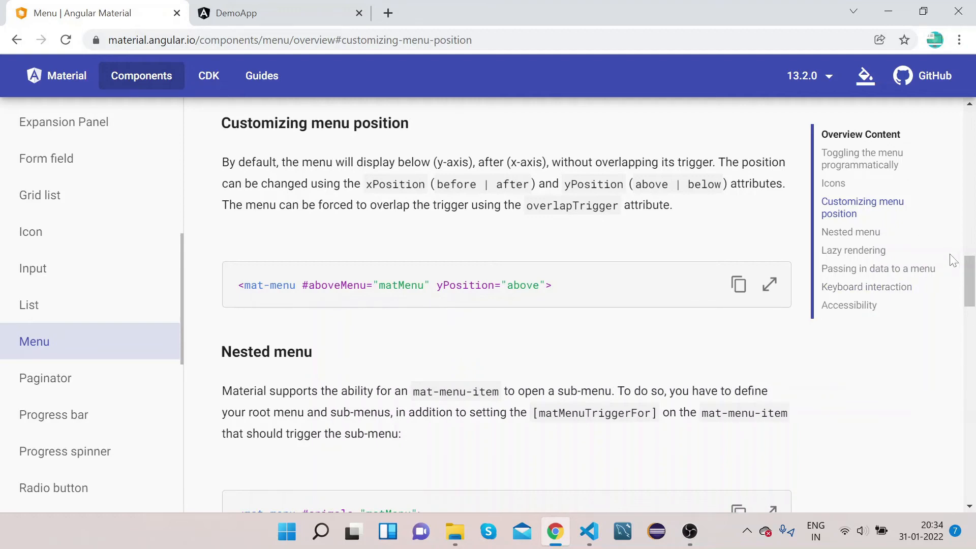
mouse_move(970, 298)
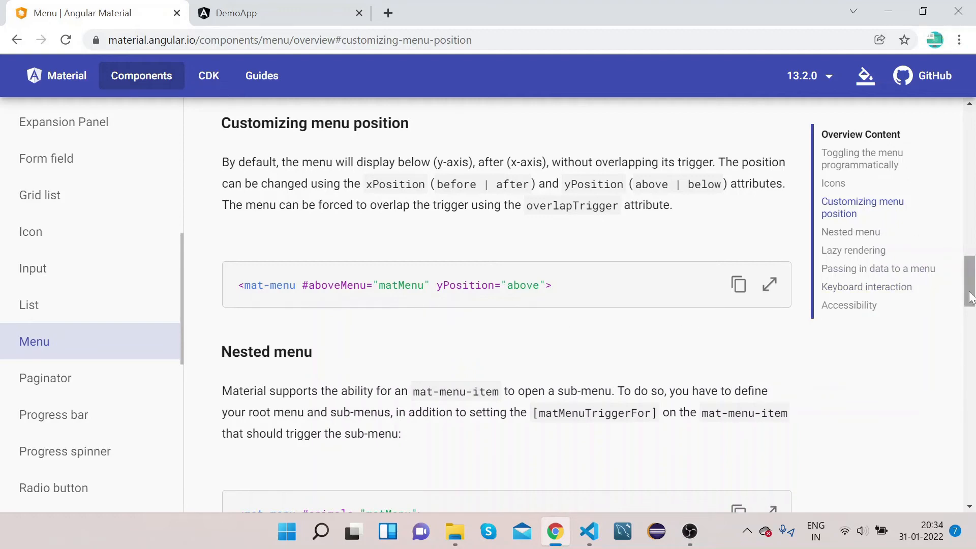
Step: Return to the Menu examples and view the Menu positioning example's HTML source
scroll(up, 3)
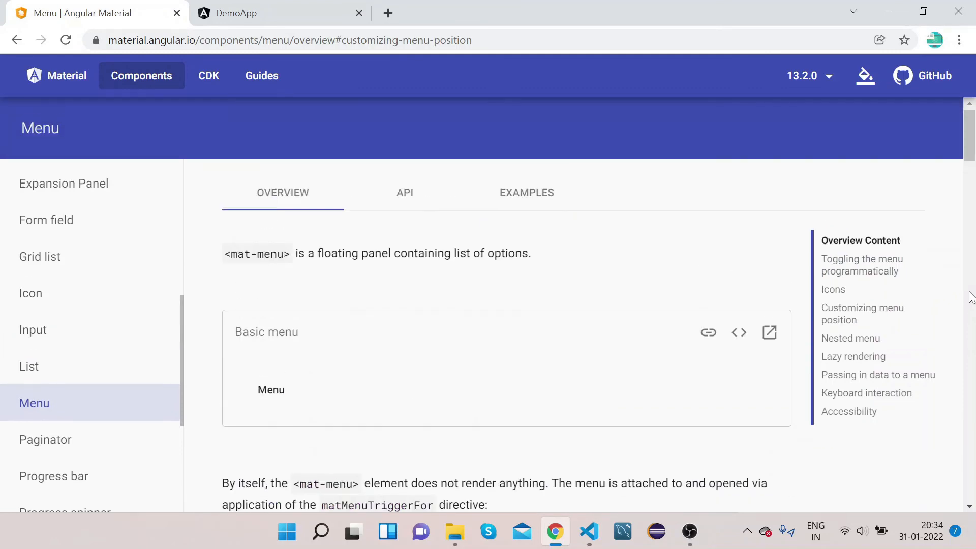
mouse_move(527, 192)
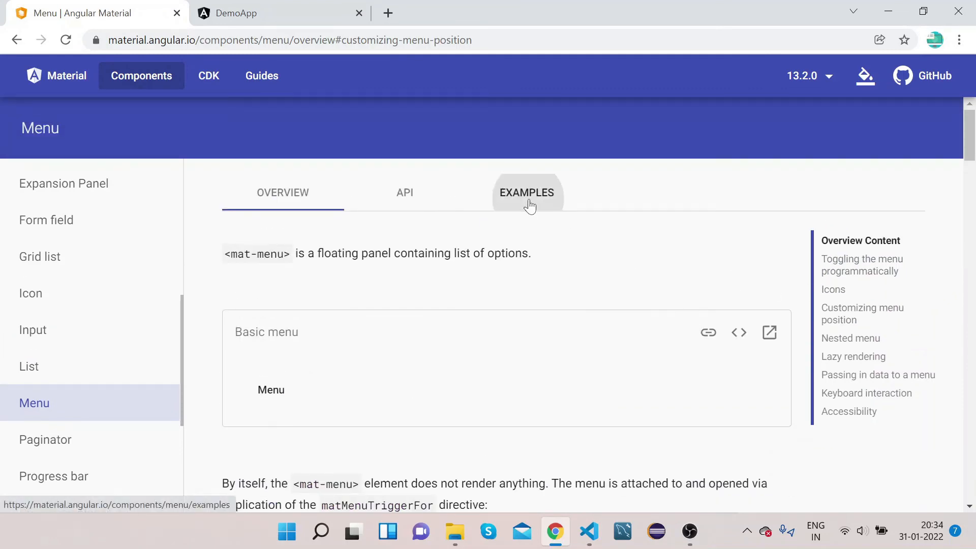
click(527, 192)
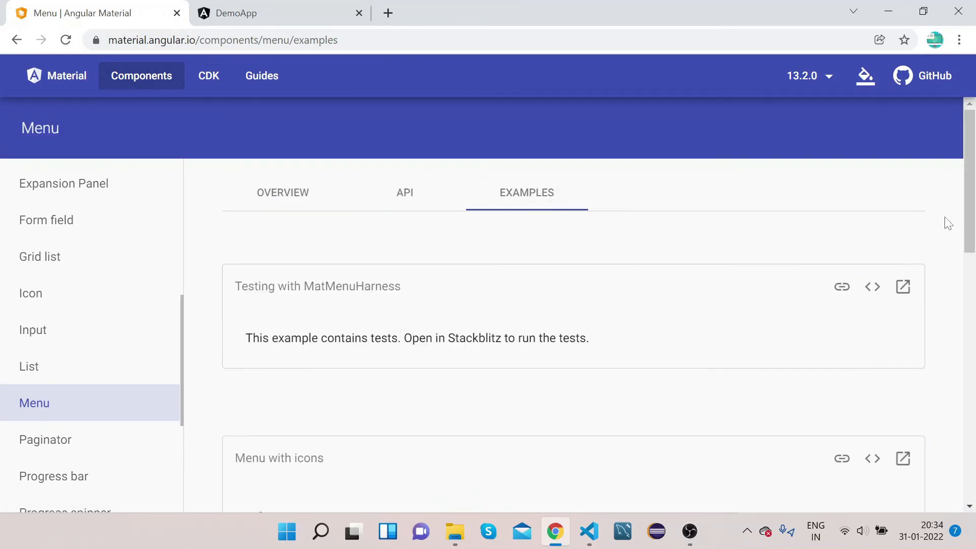
scroll(down, 3)
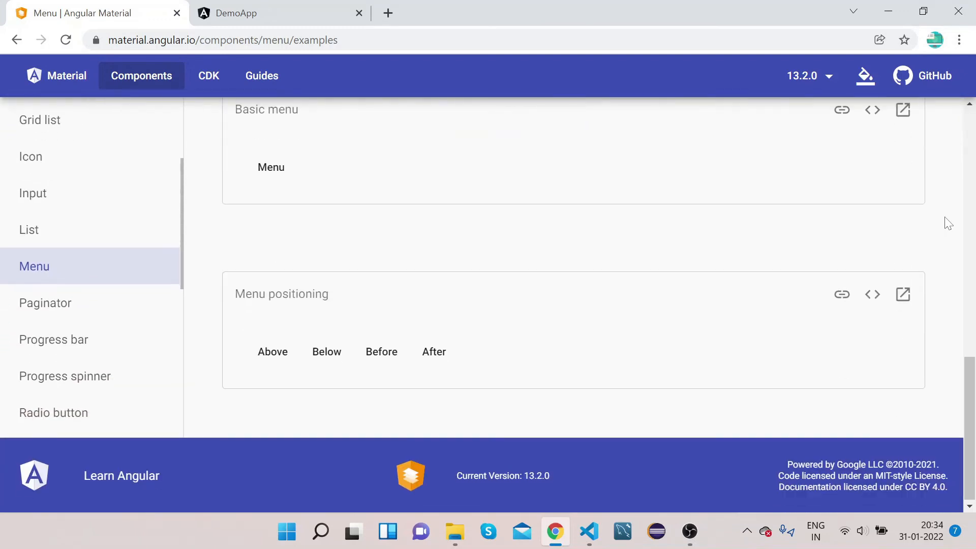
mouse_move(873, 294)
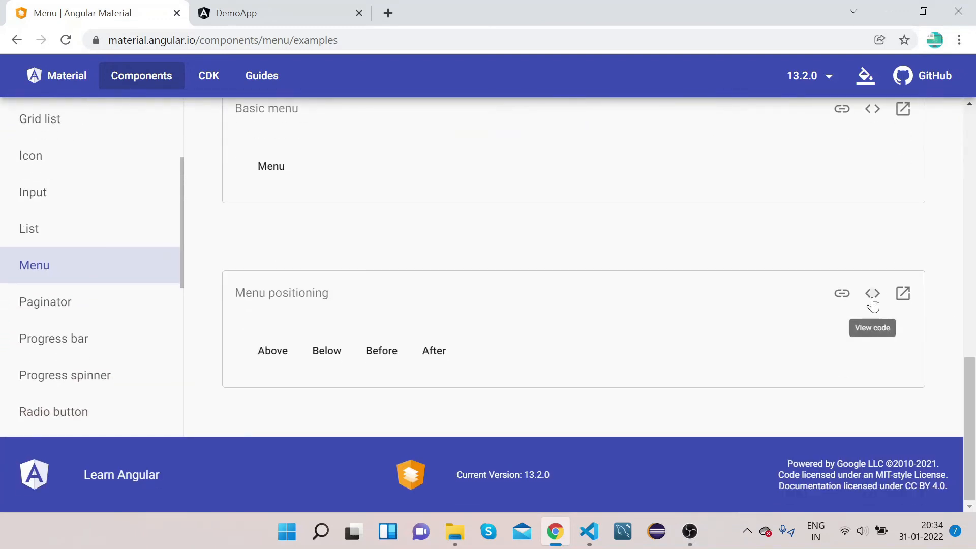
click(873, 293)
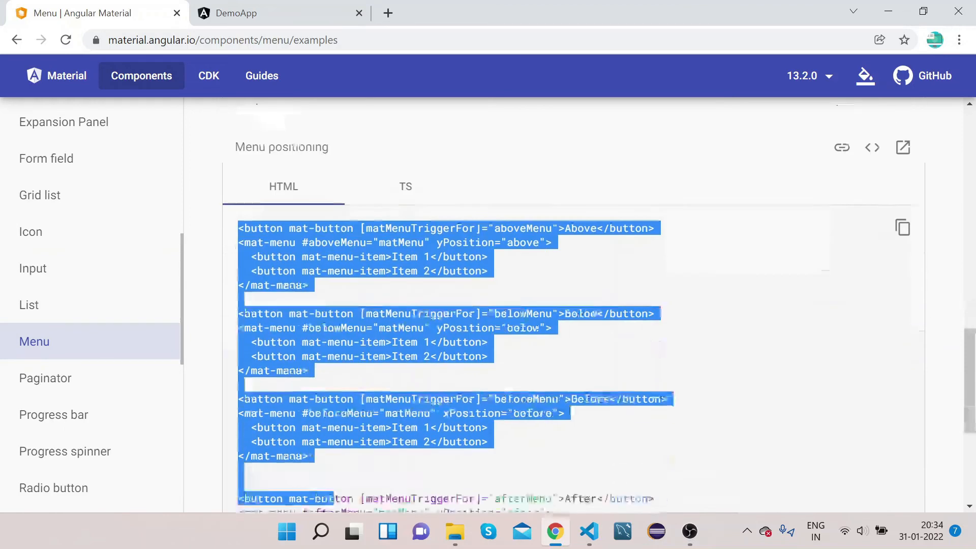
scroll(down, 3)
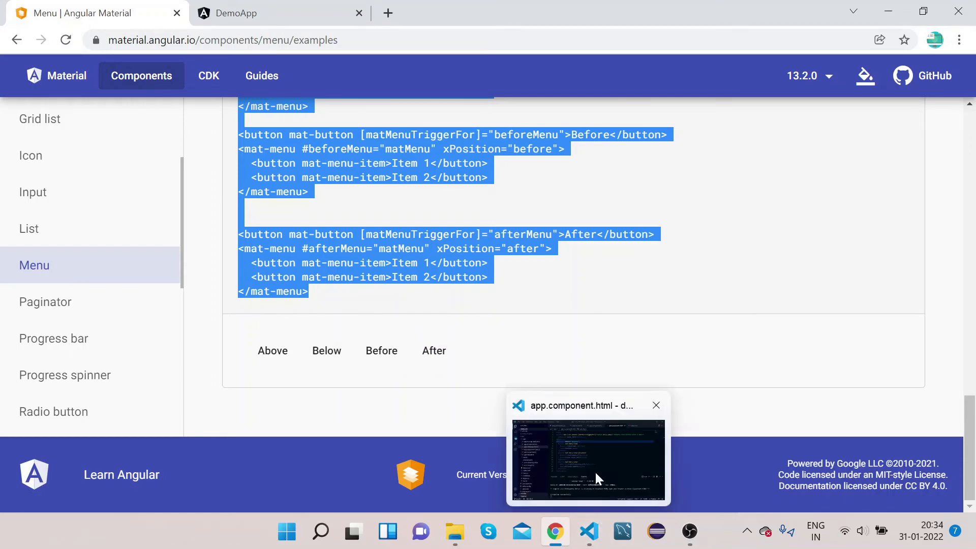
Step: Switch to VS Code to check app.component.html and the terminal's successful build
click(588, 461)
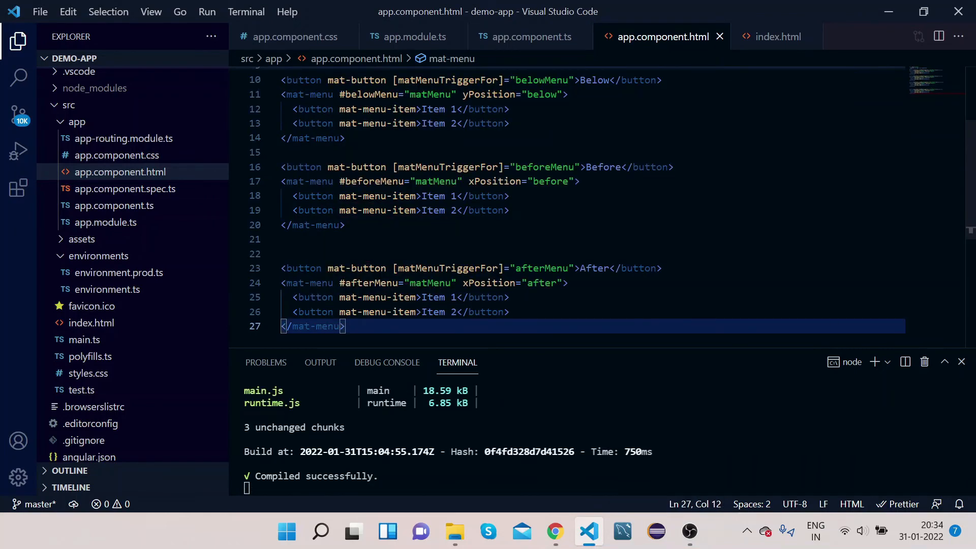
mouse_move(554, 533)
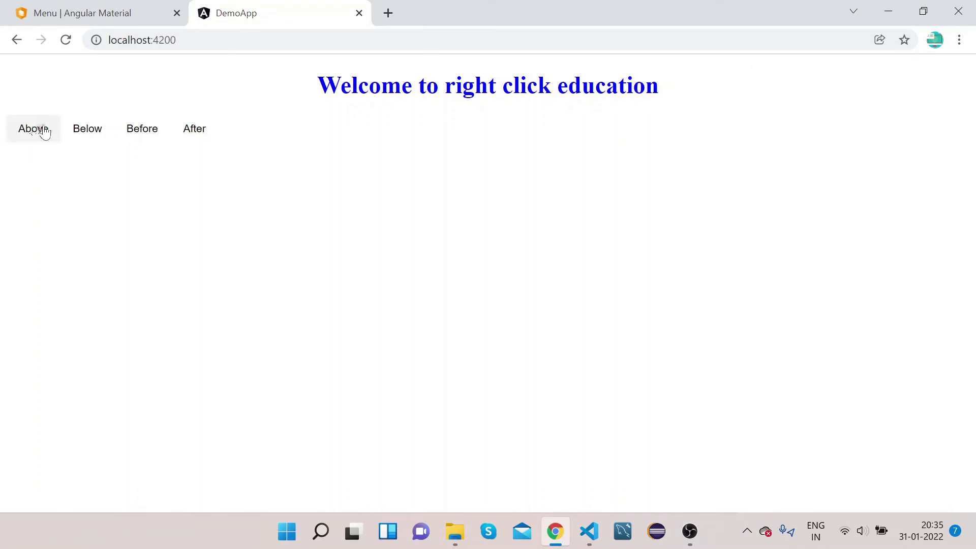
Step: Open the Above, Below, Before and After menus one at a time in the running app
click(33, 128)
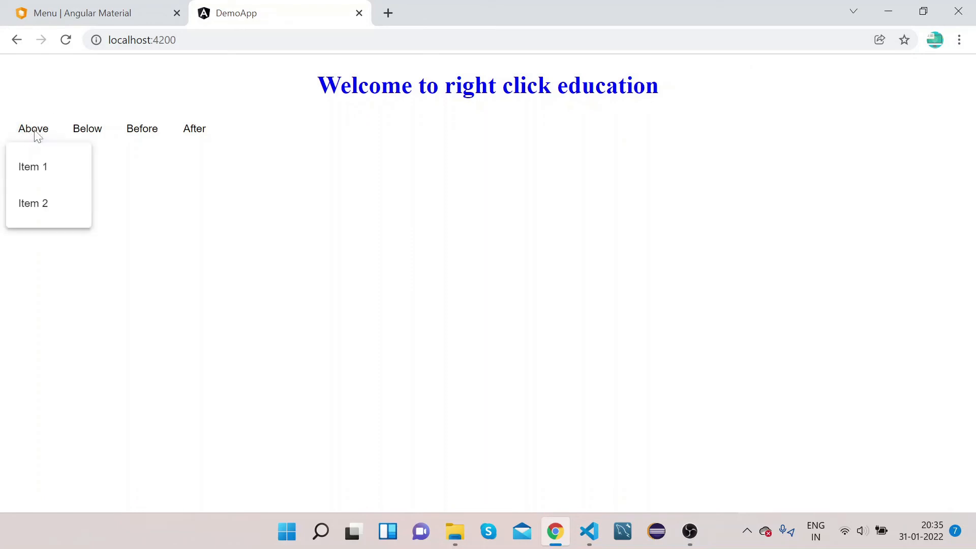
mouse_move(33, 166)
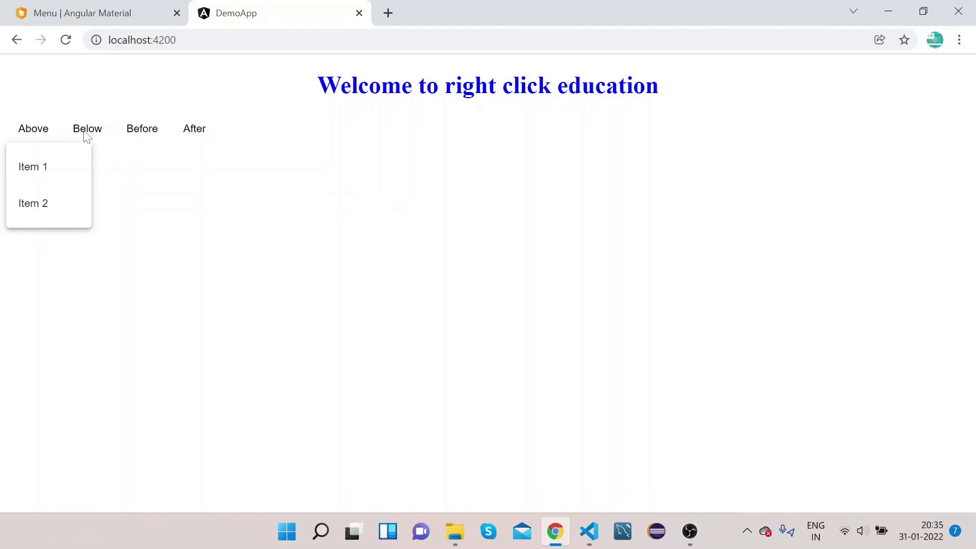
click(86, 128)
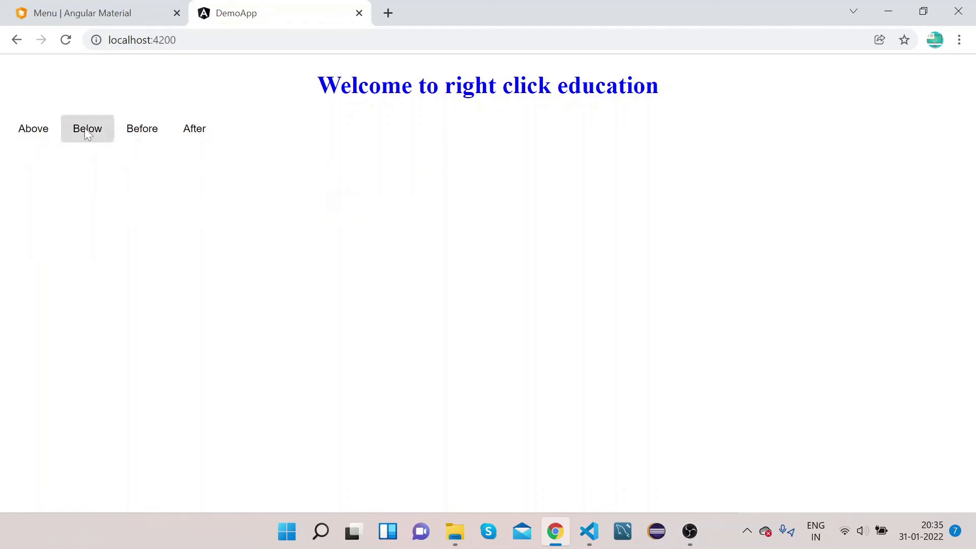
click(87, 129)
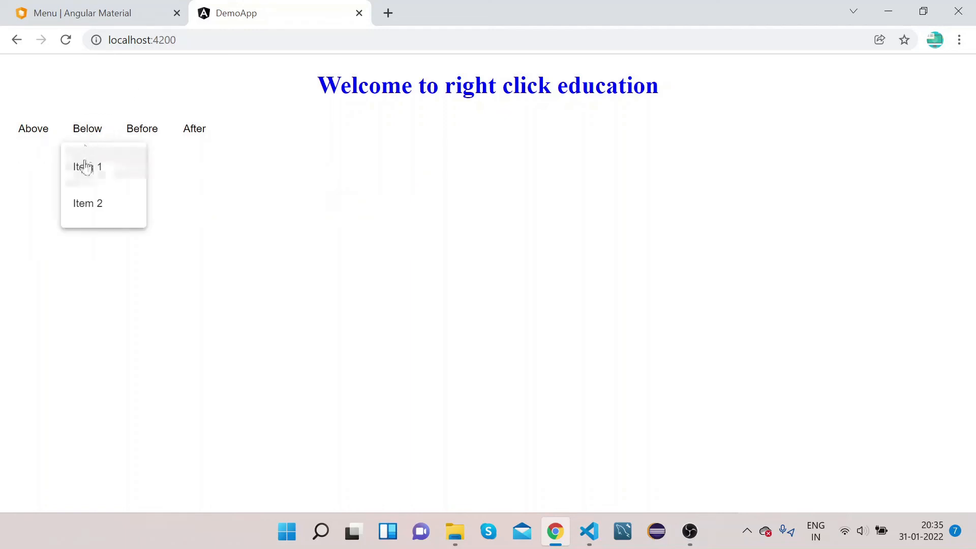
click(142, 128)
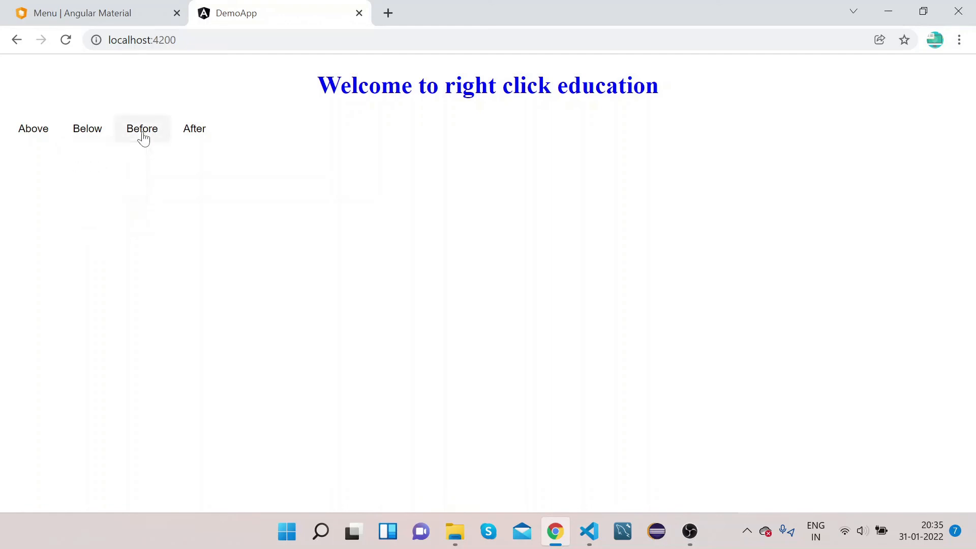
click(142, 129)
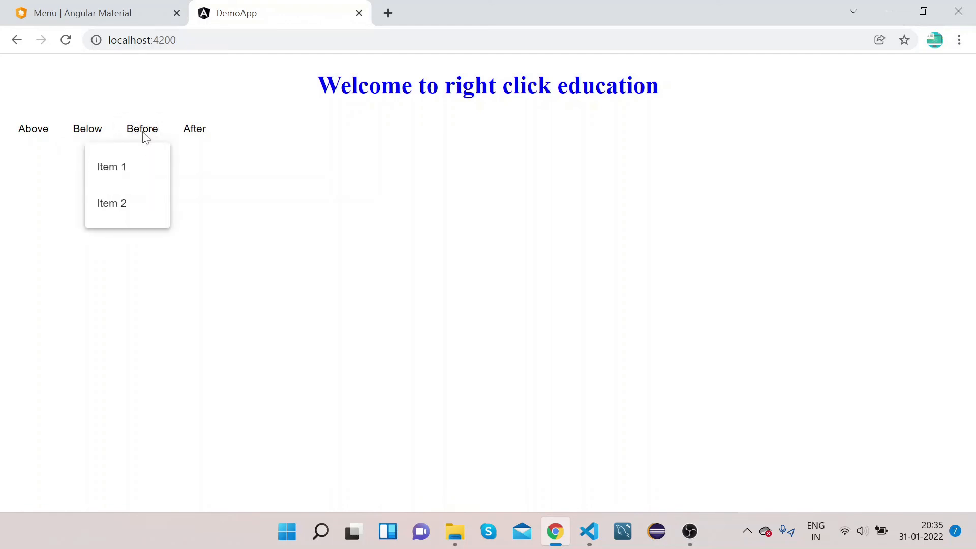
click(194, 128)
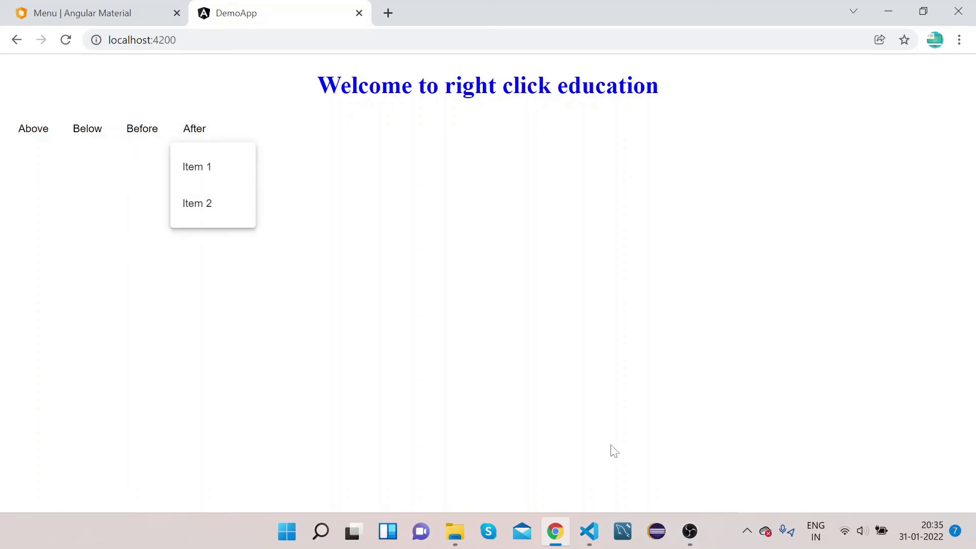
click(588, 531)
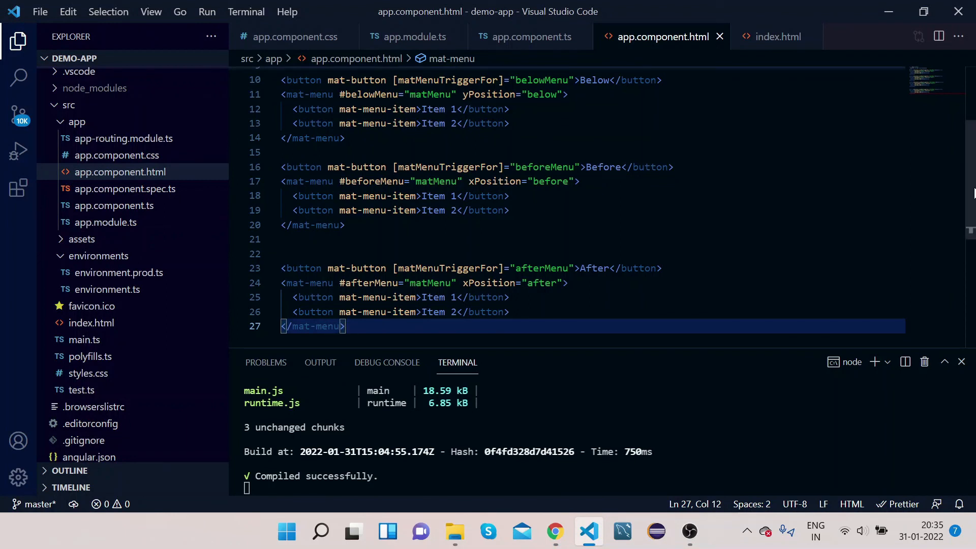
Step: Review the yPosition and xPosition attributes in app.component.html, then return to the browser
scroll(up, 3)
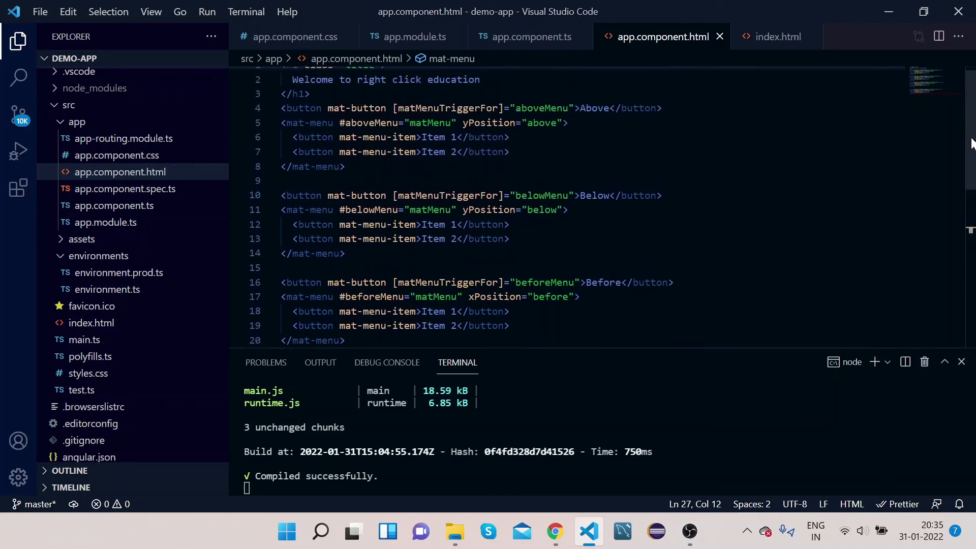
scroll(up, 3)
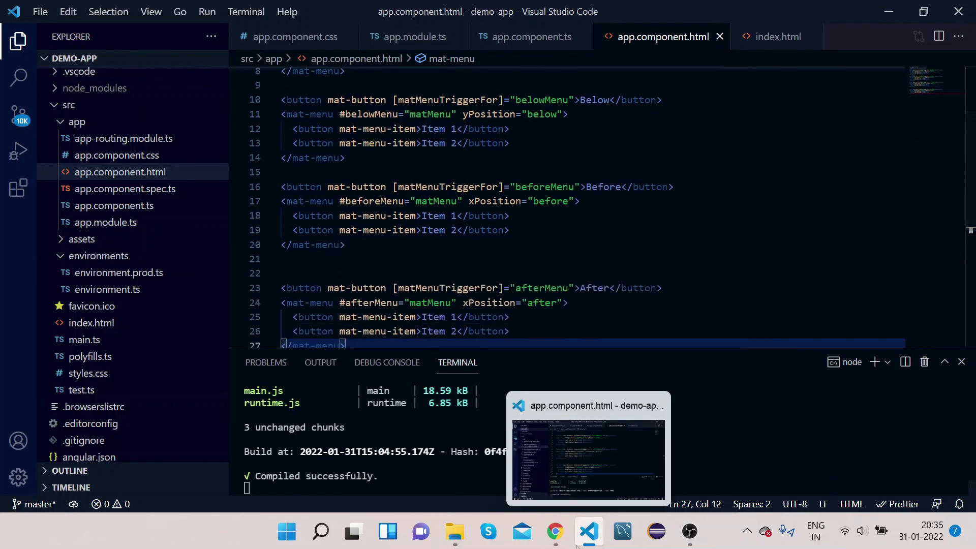
click(555, 531)
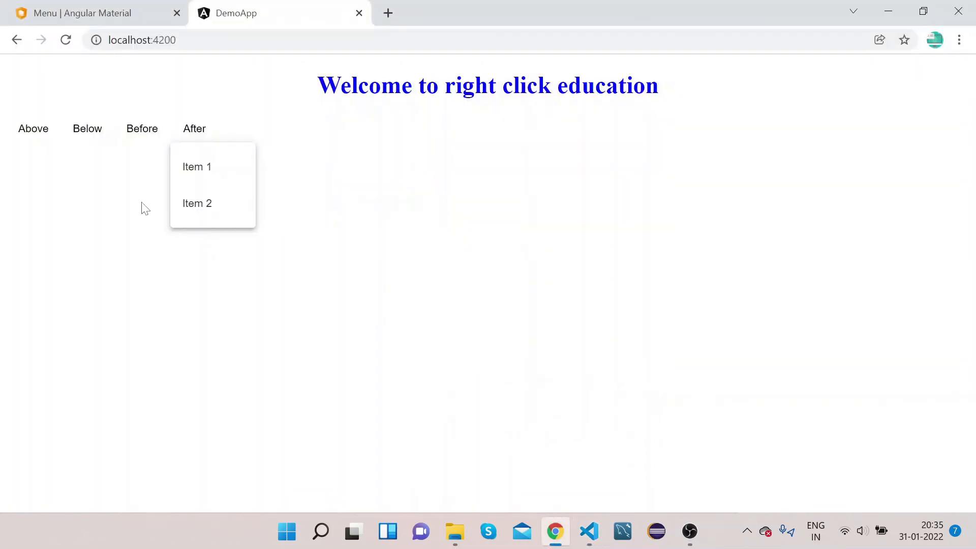
Step: Reopen the Above, Below, Before and After menus in turn, then click away to close them
click(33, 128)
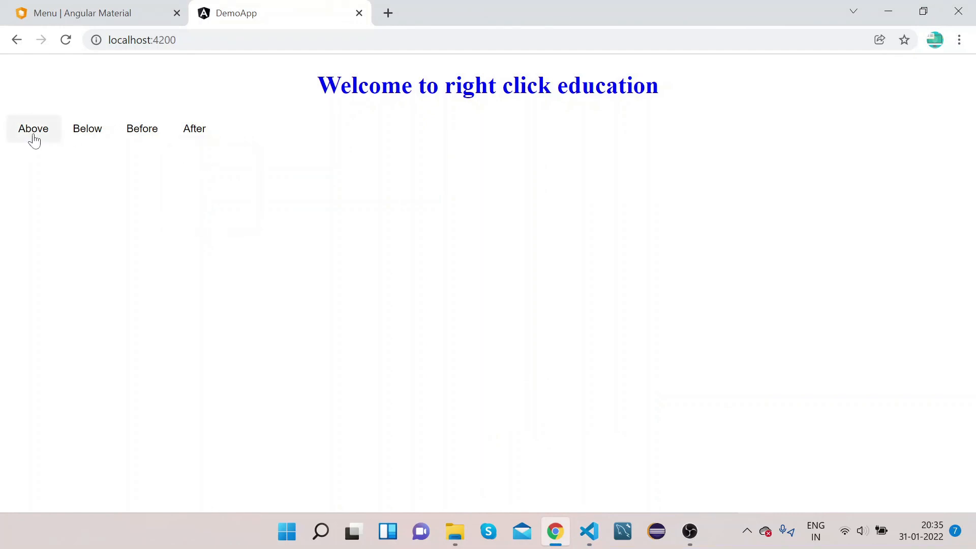
click(33, 128)
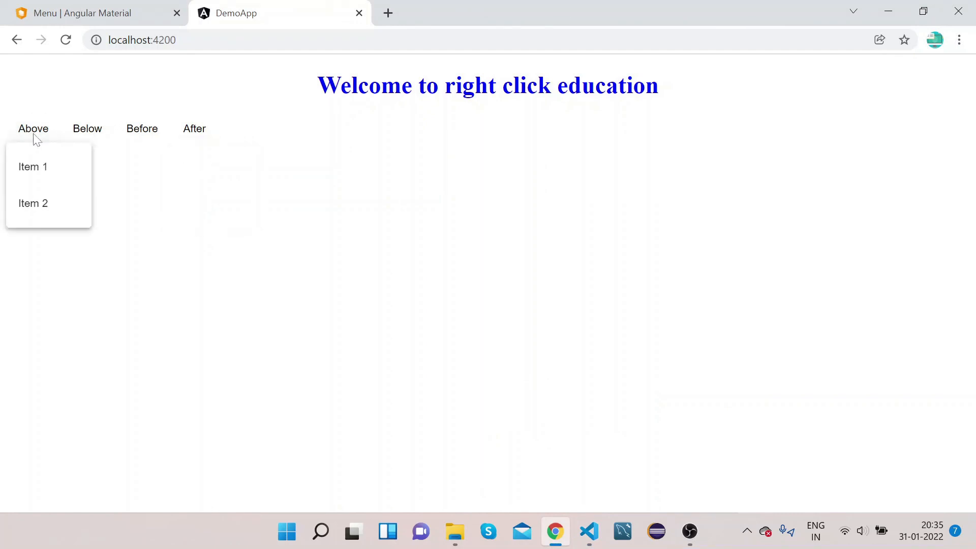
mouse_move(87, 128)
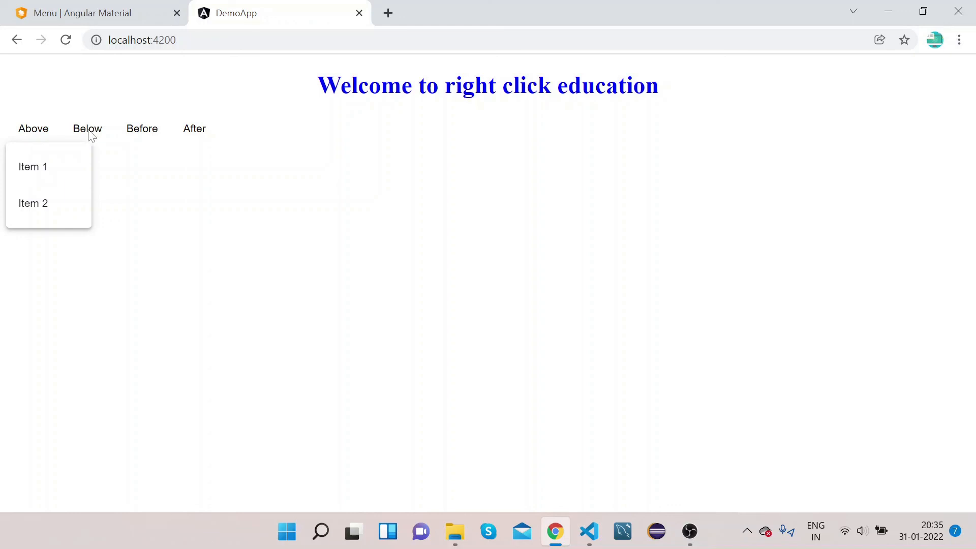
click(87, 128)
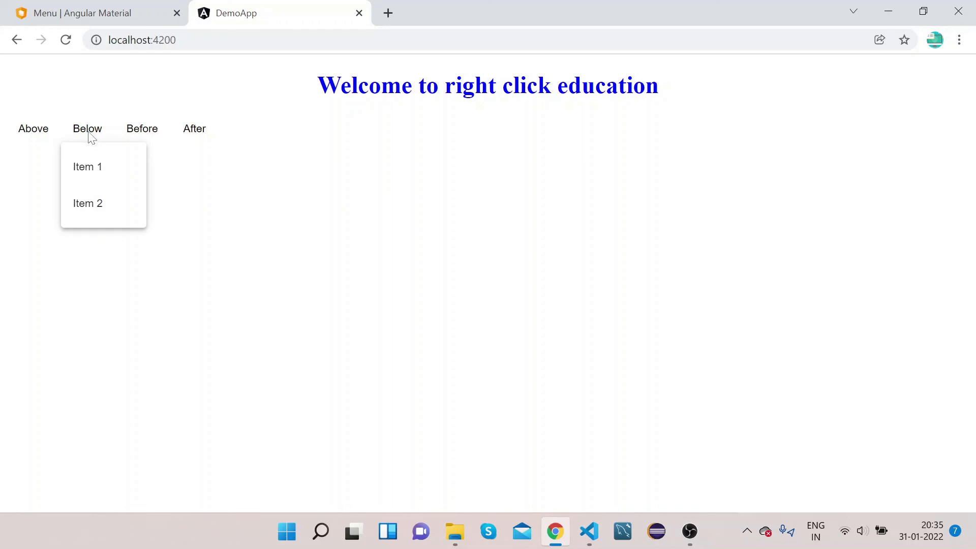
click(141, 128)
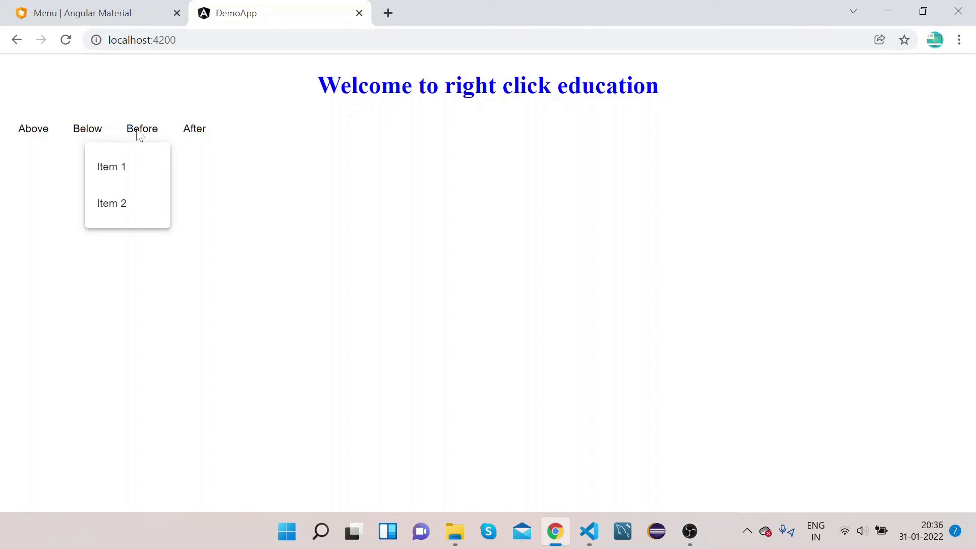
mouse_move(202, 132)
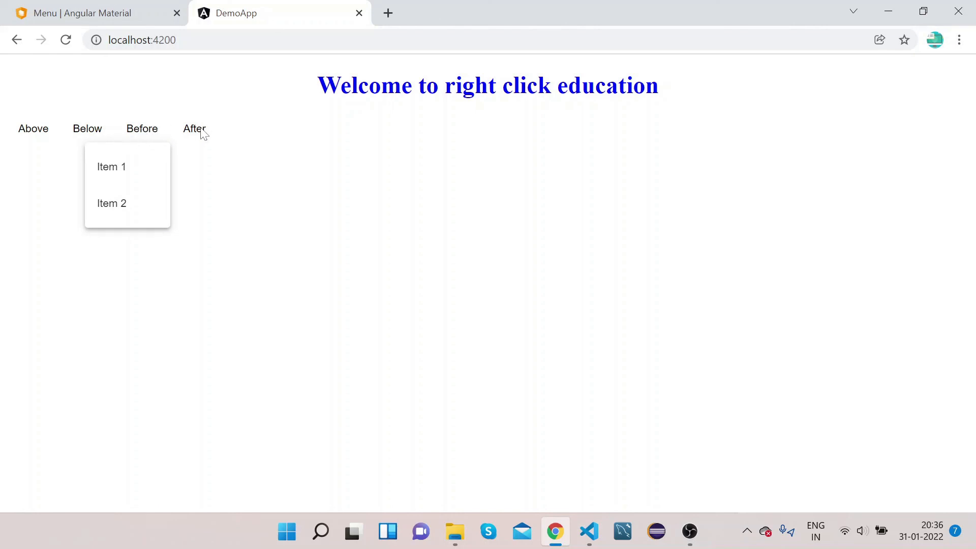
click(193, 129)
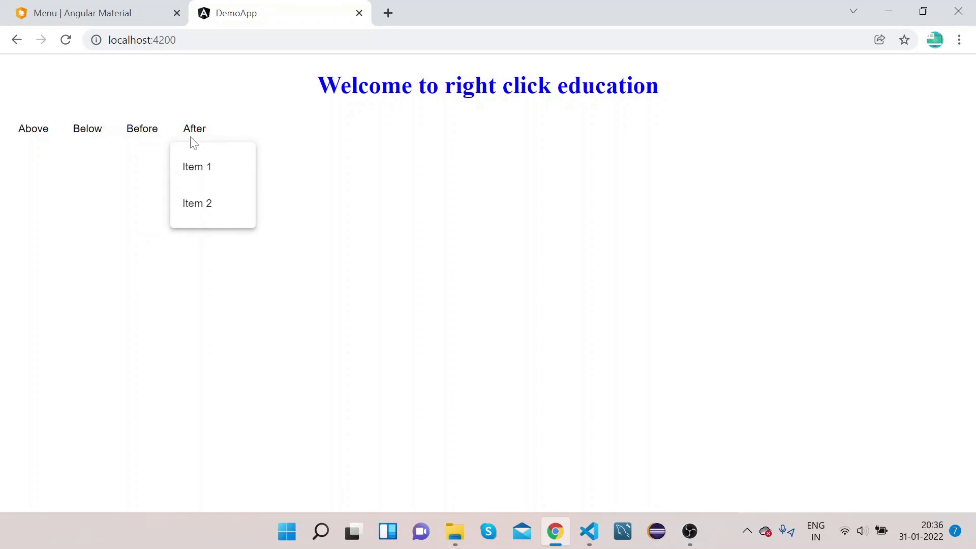
mouse_move(198, 131)
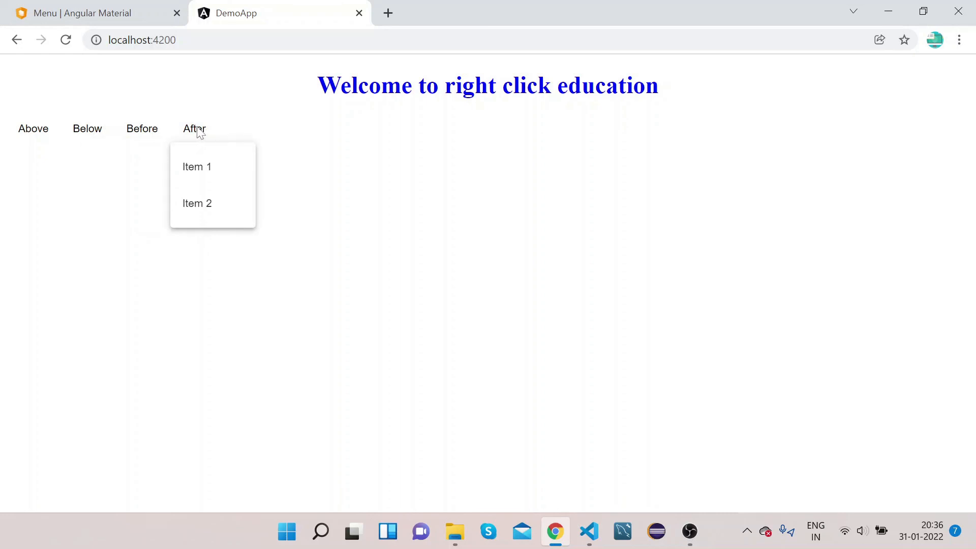
click(352, 185)
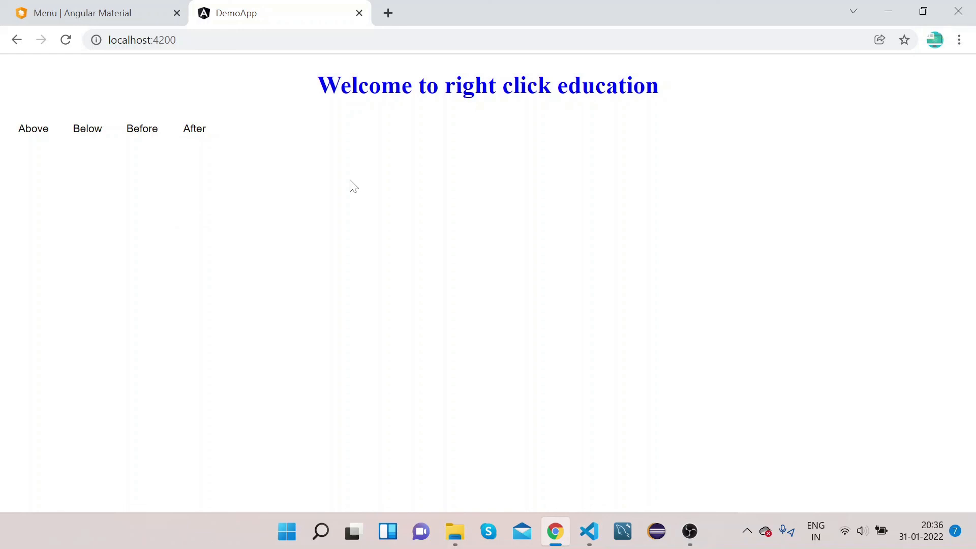
mouse_move(303, 157)
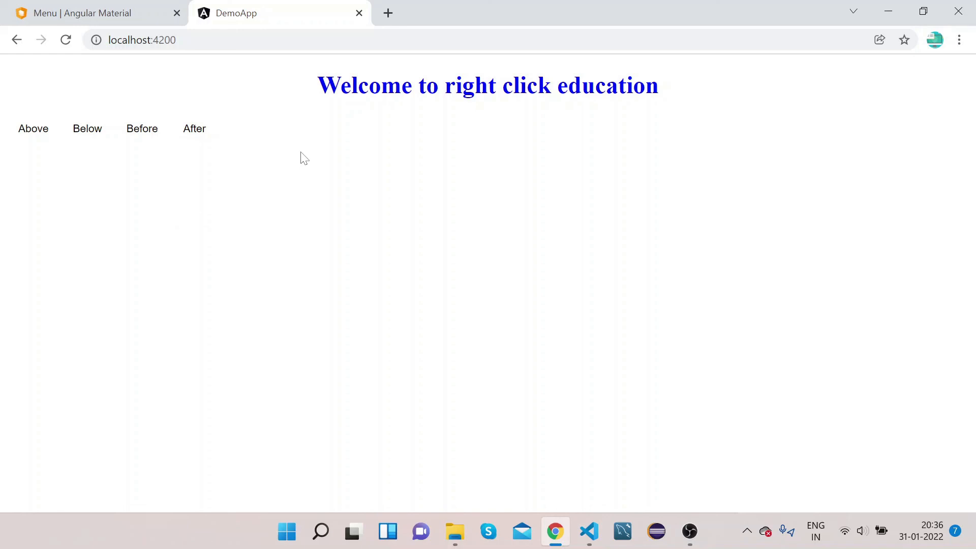
mouse_move(369, 249)
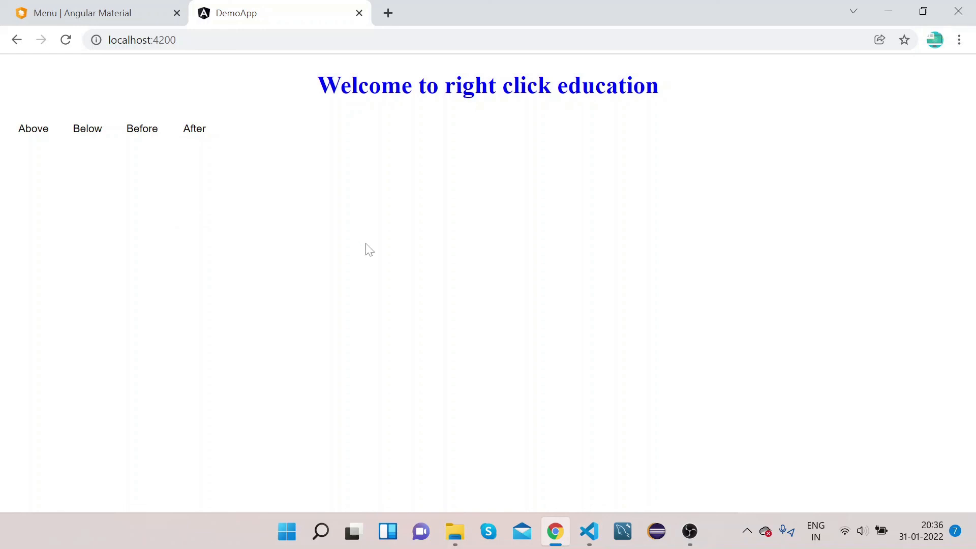
mouse_move(142, 128)
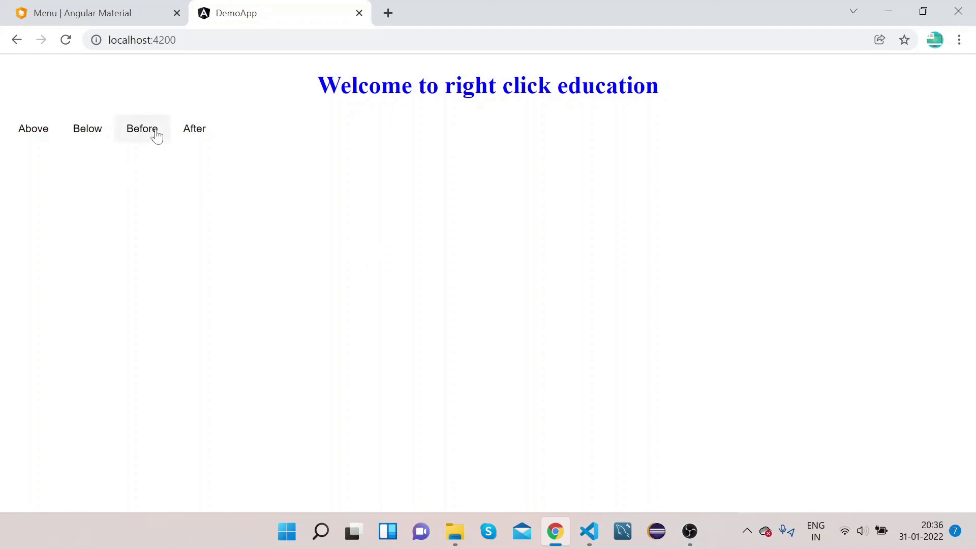
Step: Open the Before menu to show Item 1 and Item 2 to its left
click(141, 129)
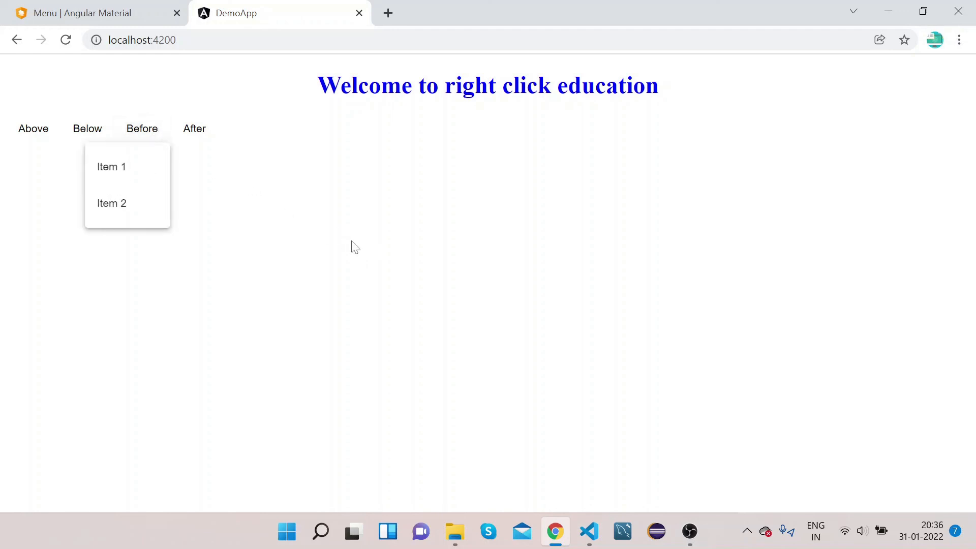